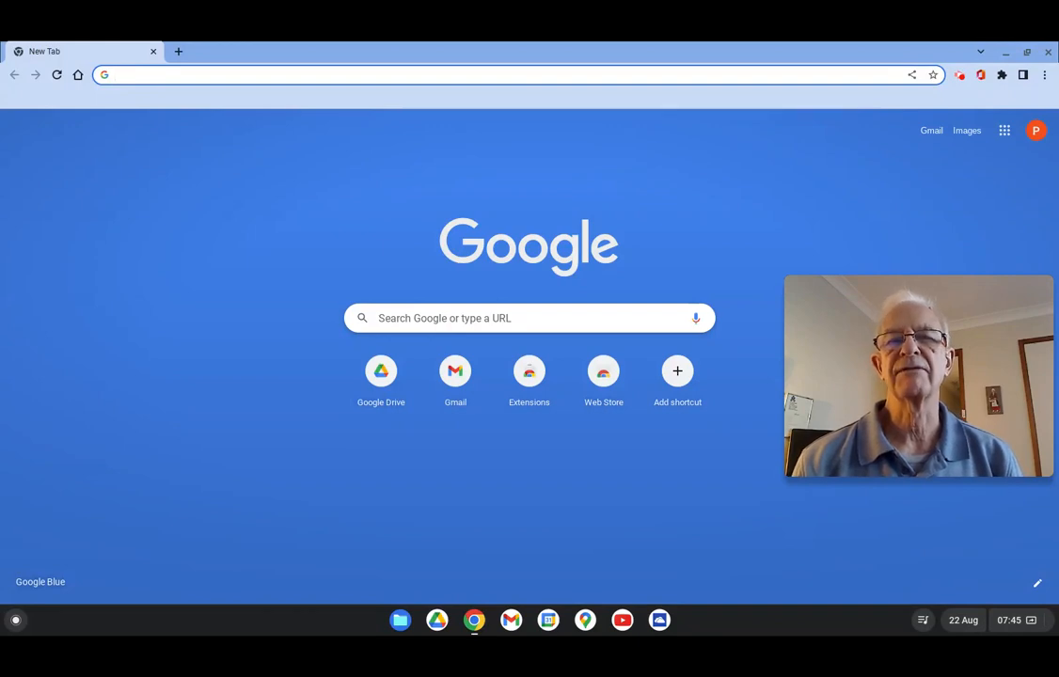
# Step: Browse the launcher's list of all installed apps, scrolling through it
pyautogui.click(377, 76)
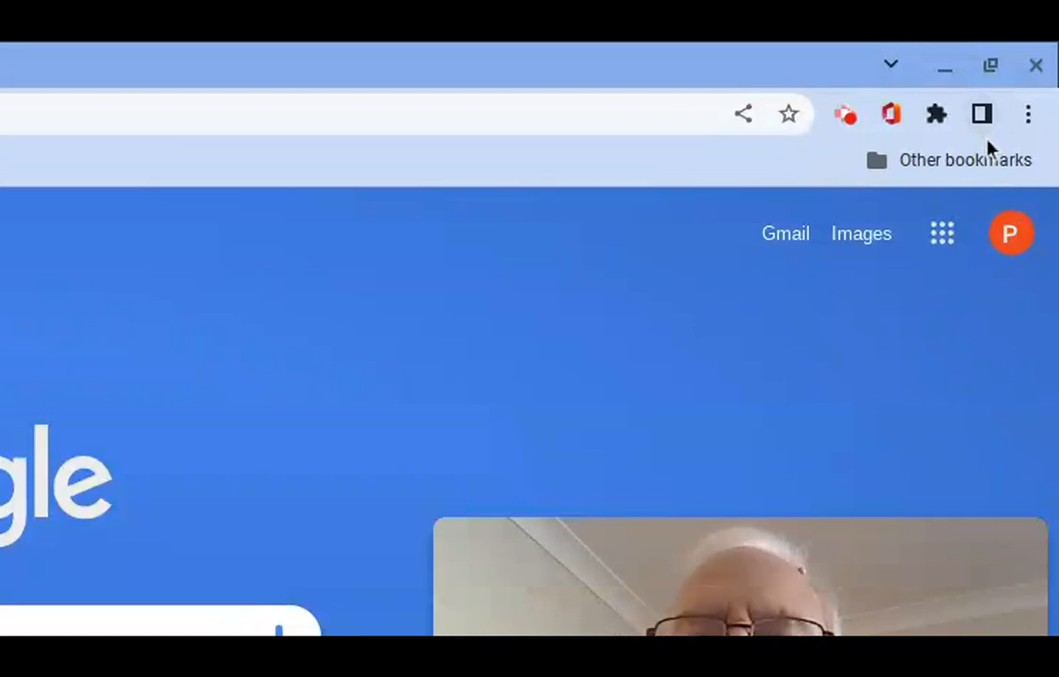
pyautogui.moveTo(963, 272)
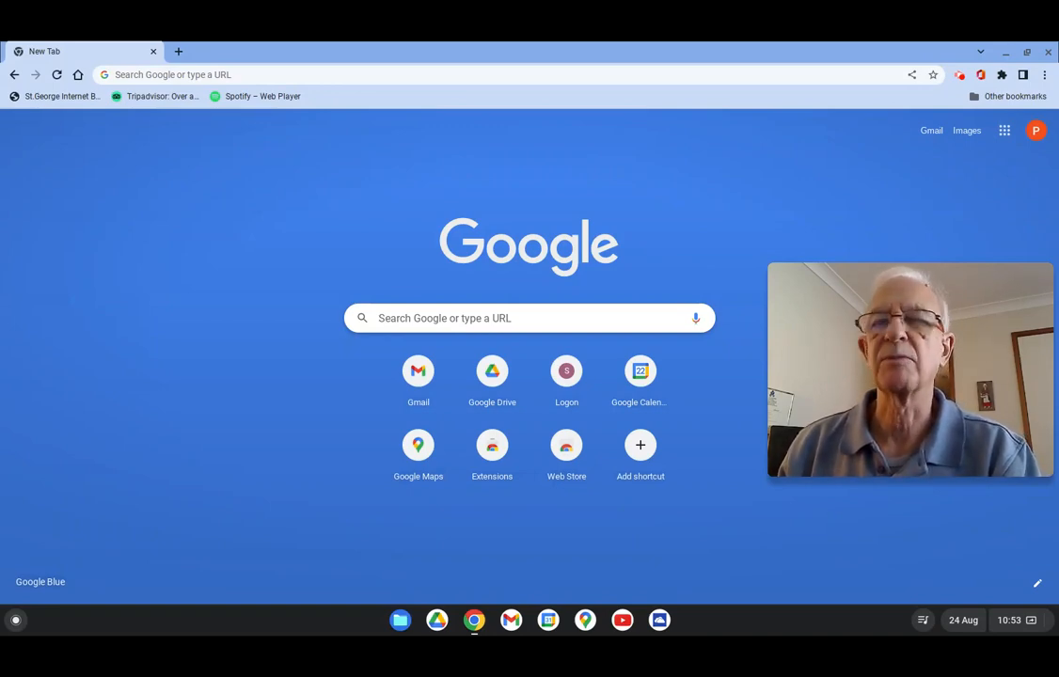
pyautogui.moveTo(493, 370)
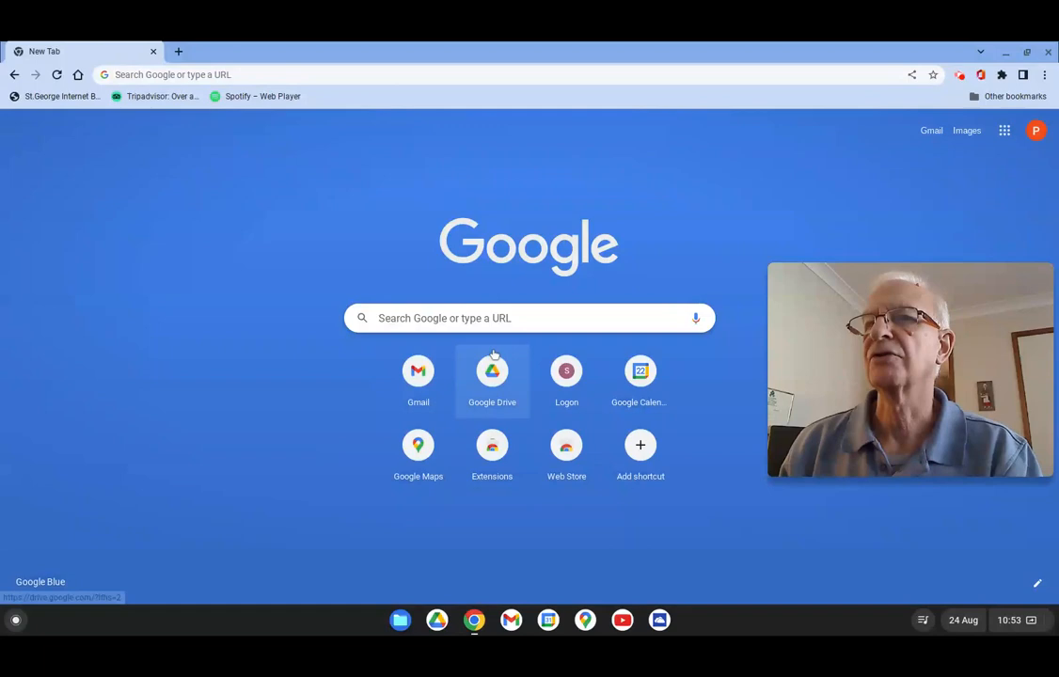
pyautogui.moveTo(417, 443)
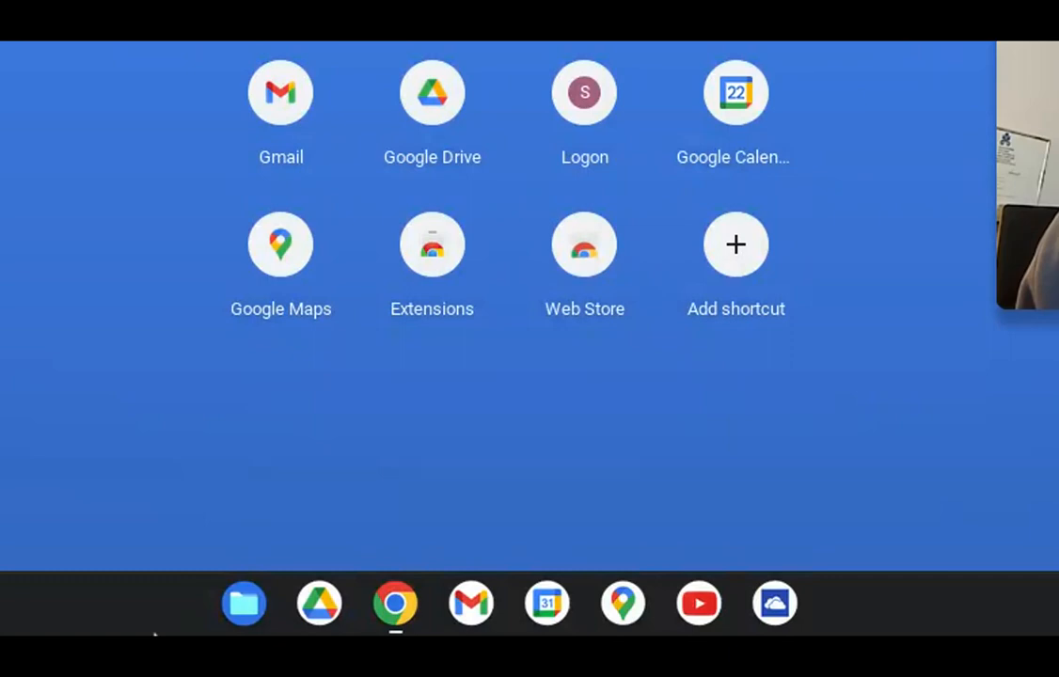
pyautogui.click(395, 602)
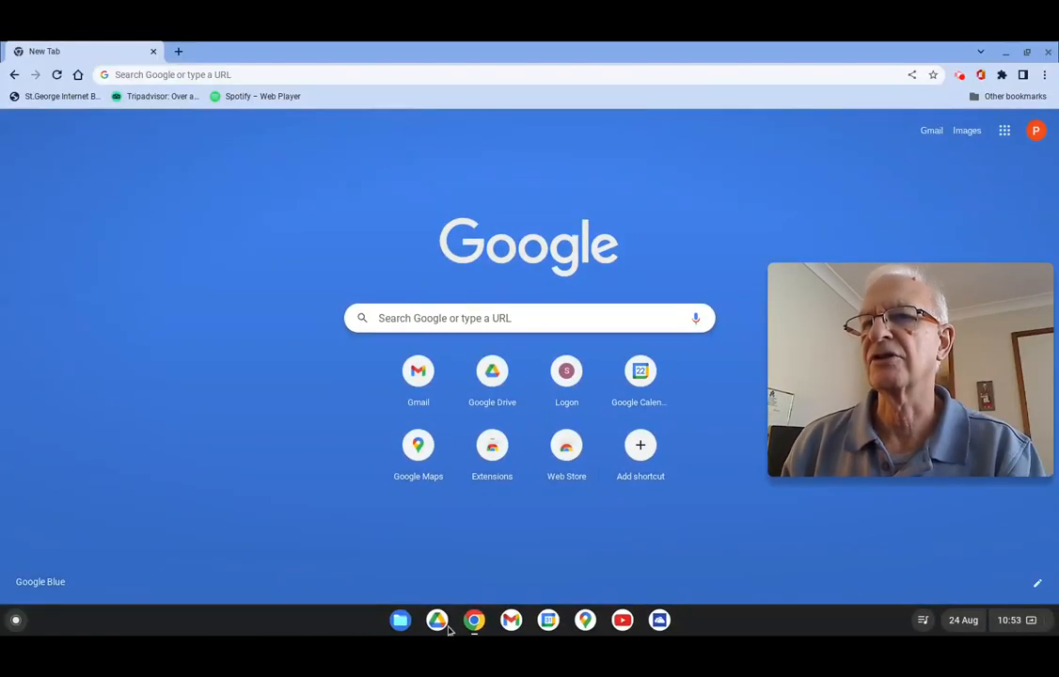
pyautogui.moveTo(716, 632)
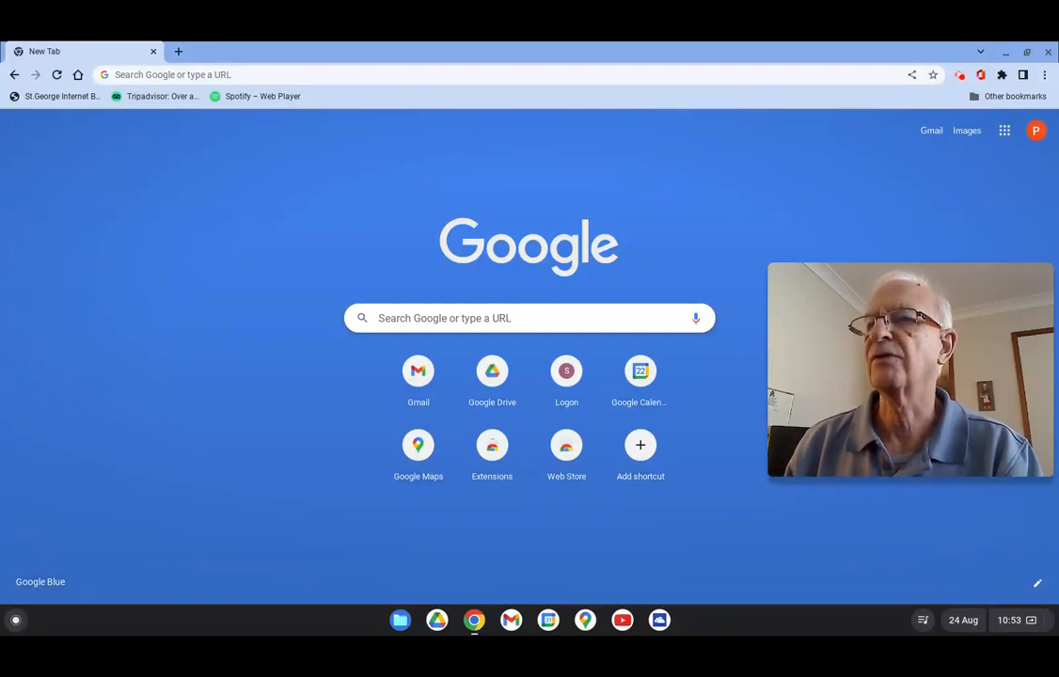
pyautogui.moveTo(712, 625)
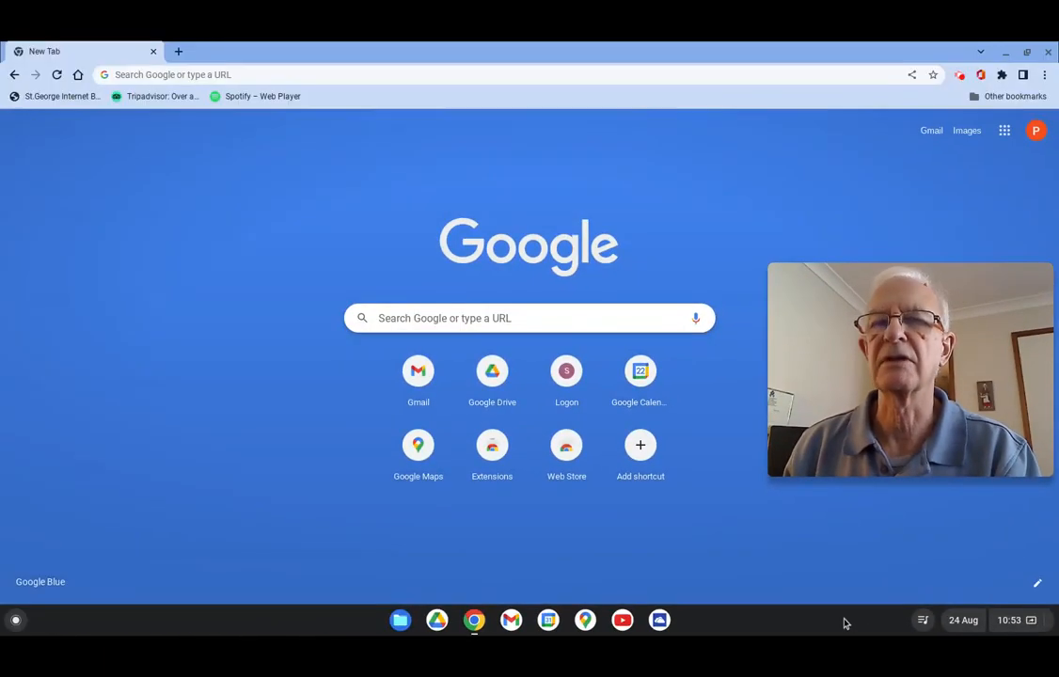
pyautogui.moveTo(673, 591)
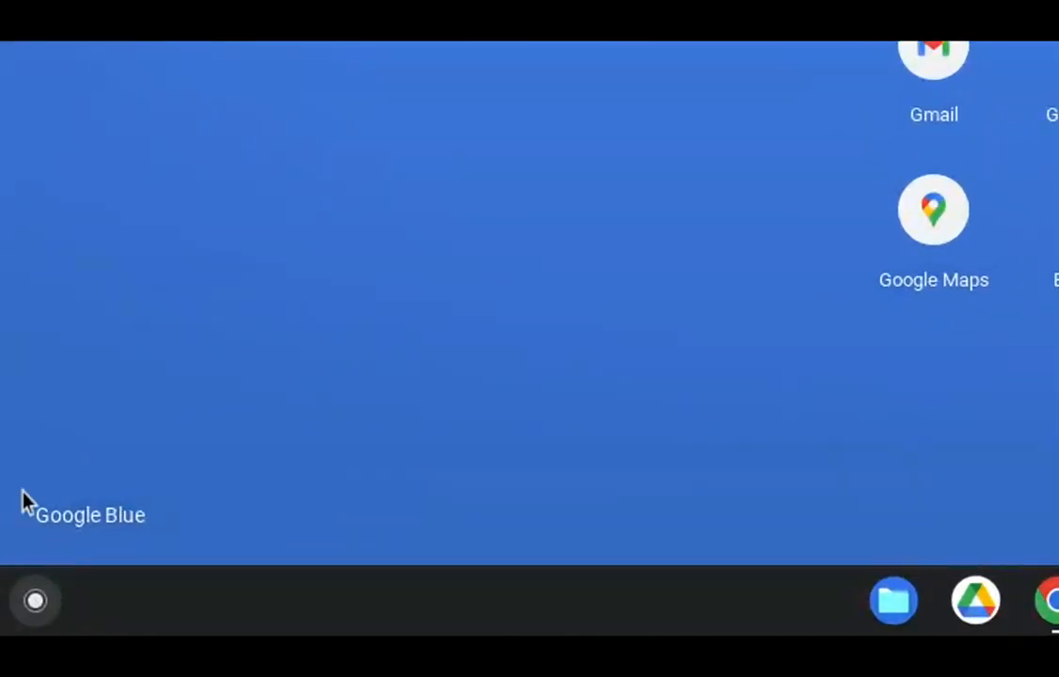
pyautogui.moveTo(98, 636)
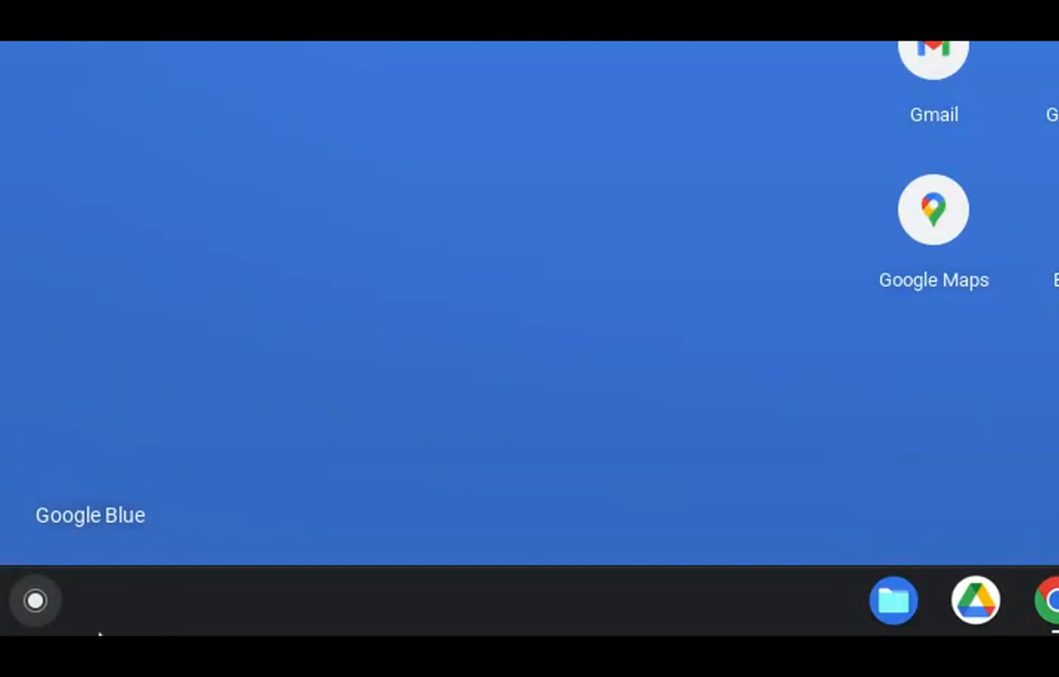
pyautogui.moveTo(66, 630)
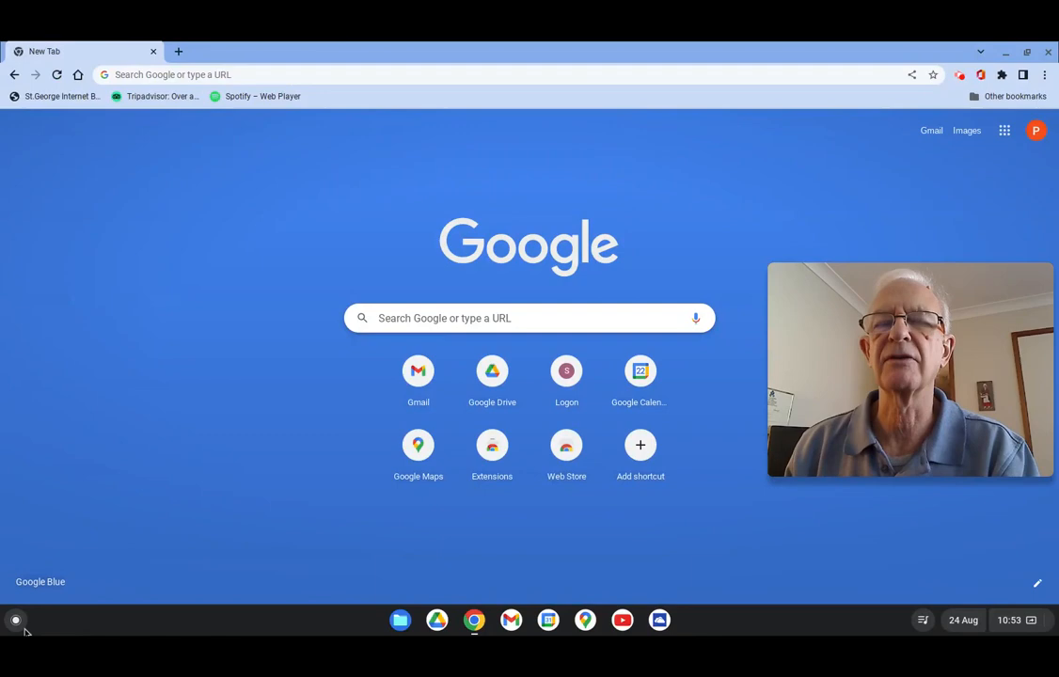
pyautogui.click(15, 620)
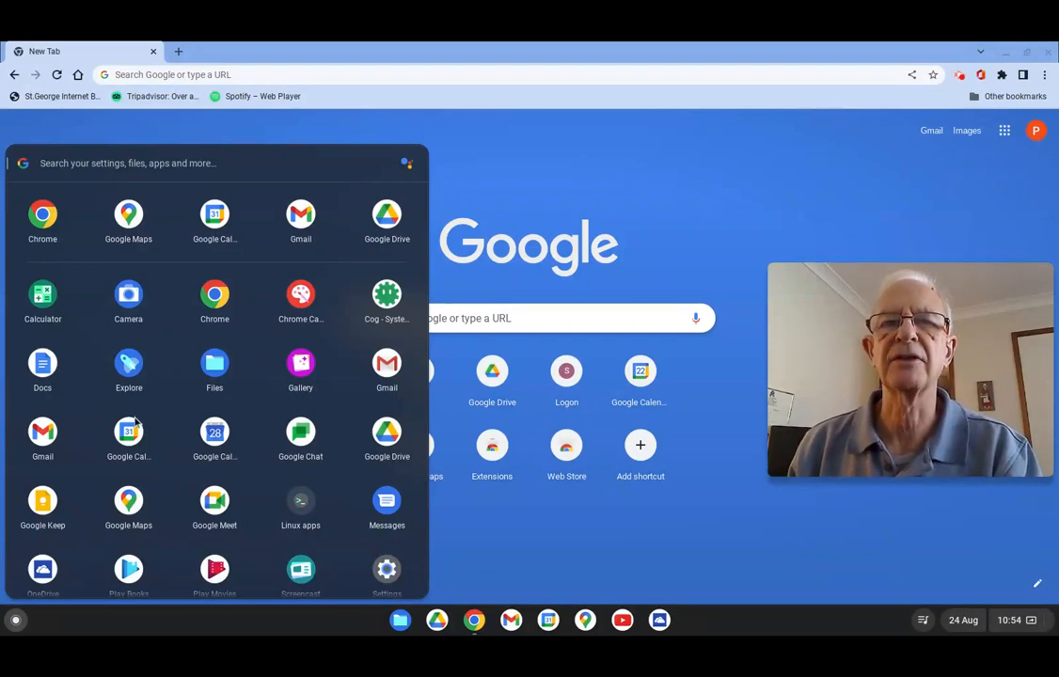
pyautogui.moveTo(127, 433)
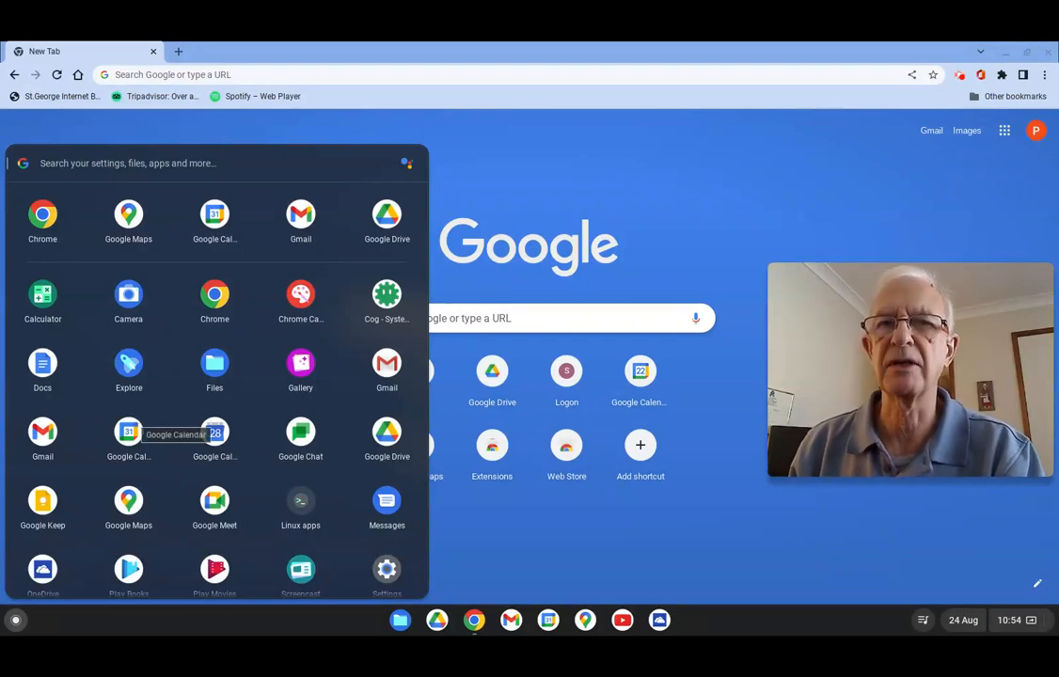
pyautogui.moveTo(340, 480)
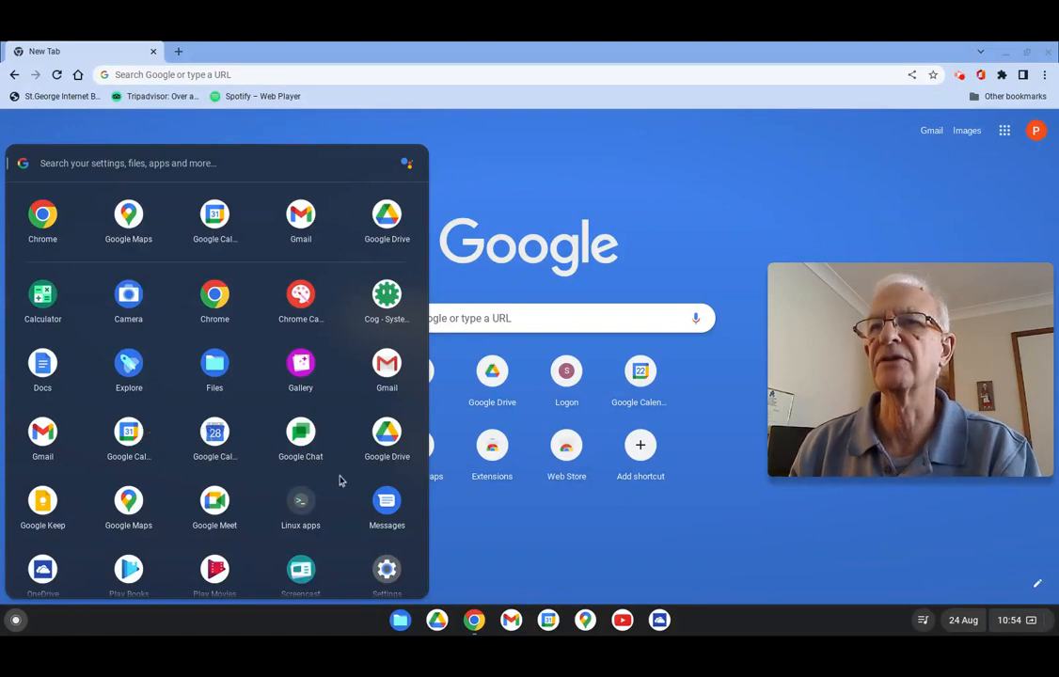
pyautogui.moveTo(263, 534)
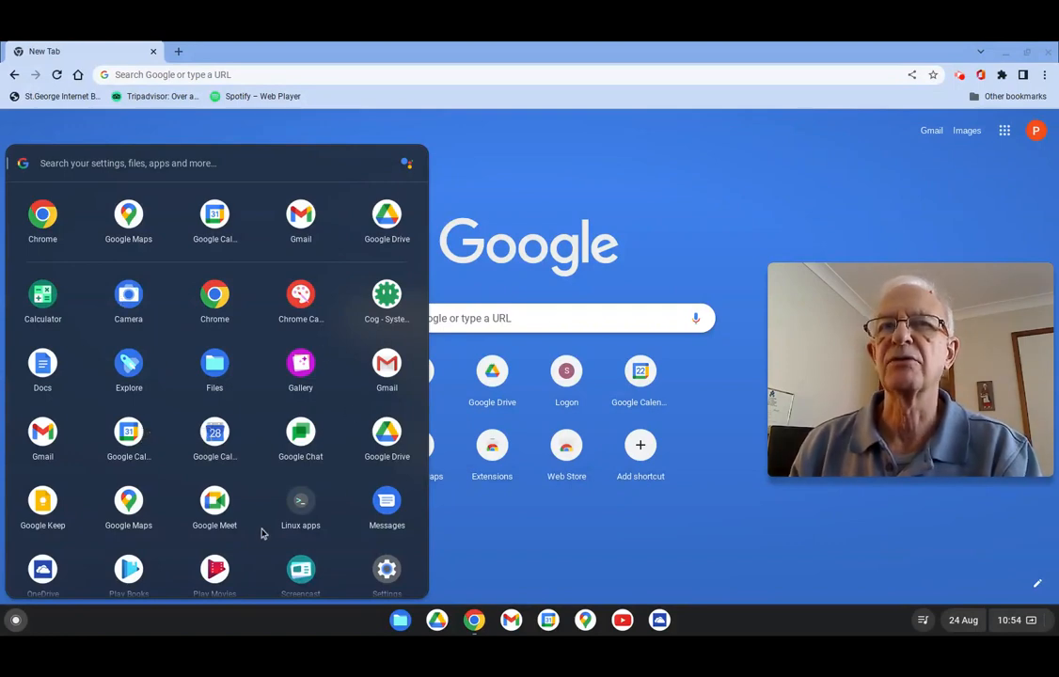
pyautogui.scroll(-3)
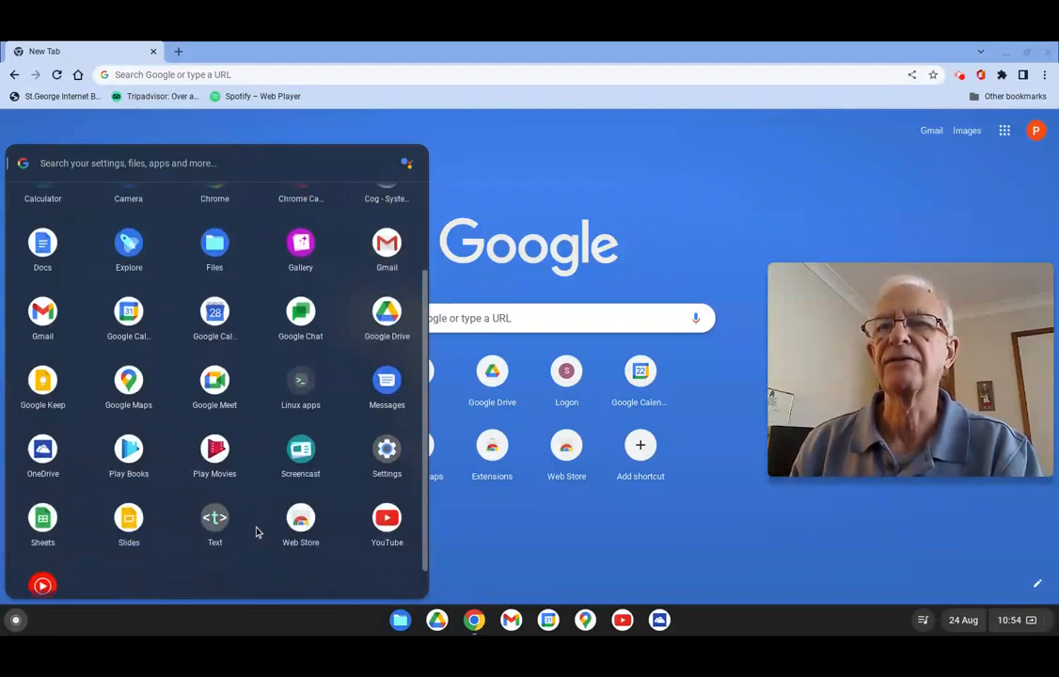
pyautogui.scroll(-3)
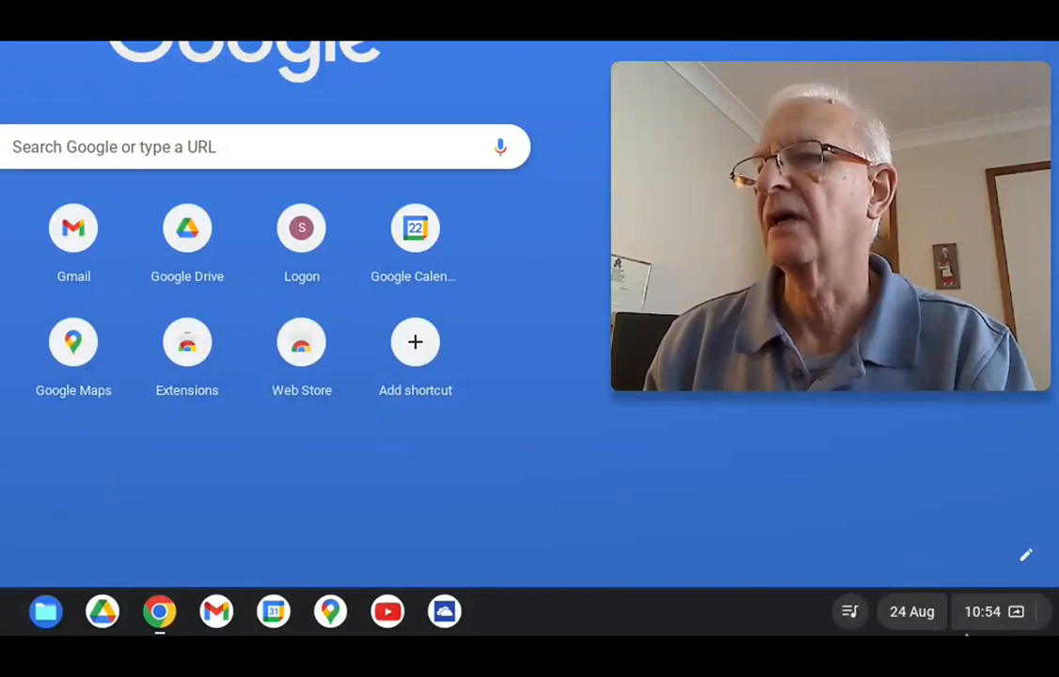
# Step: Bring up the Quick Settings panel showing Ethernet, Night Light and Dark theme status
pyautogui.click(981, 611)
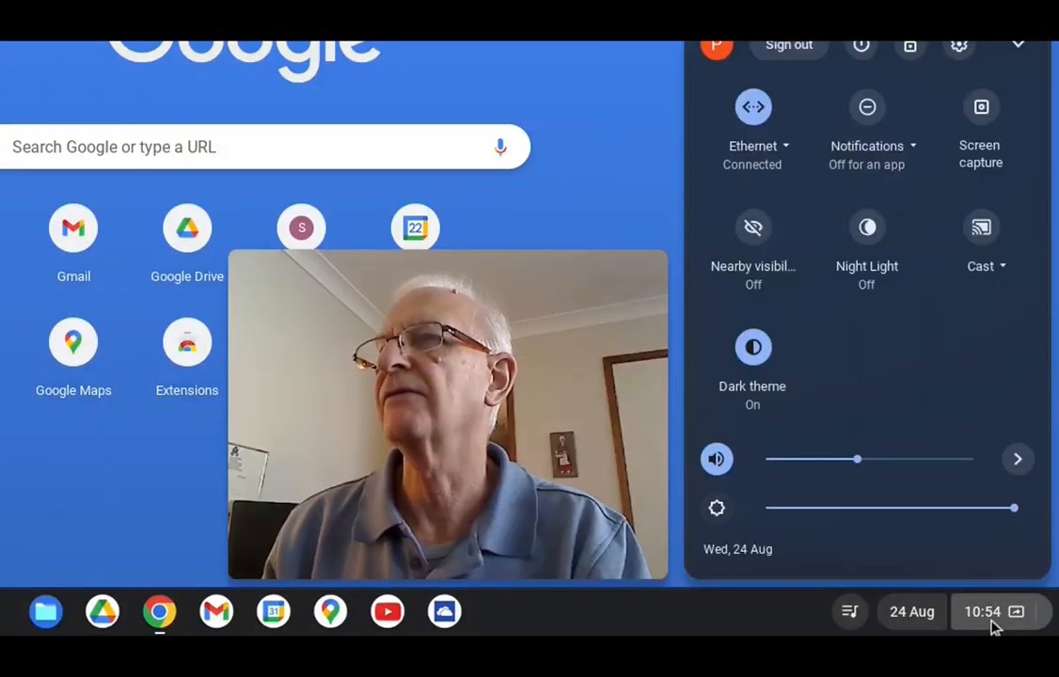
pyautogui.moveTo(677, 338)
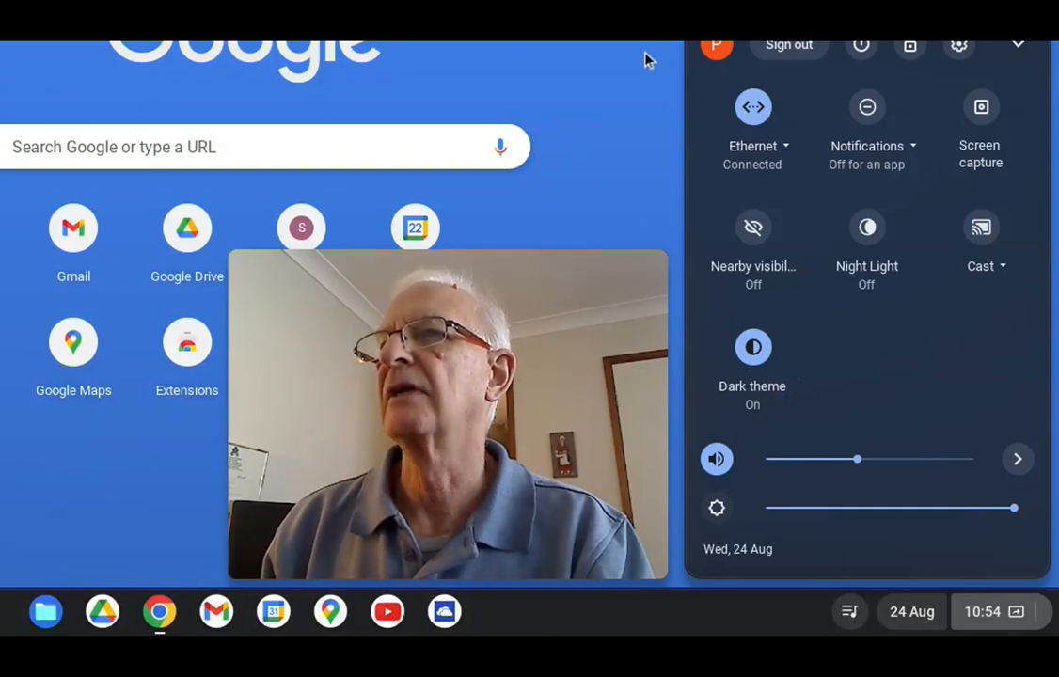
pyautogui.moveTo(551, 101)
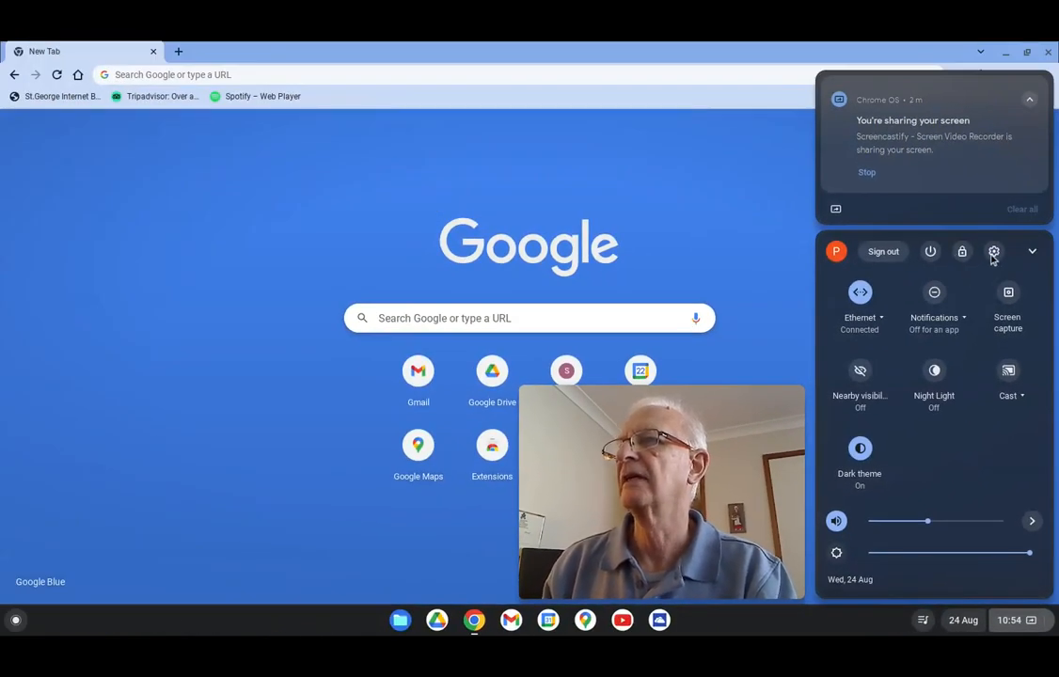
pyautogui.moveTo(993, 252)
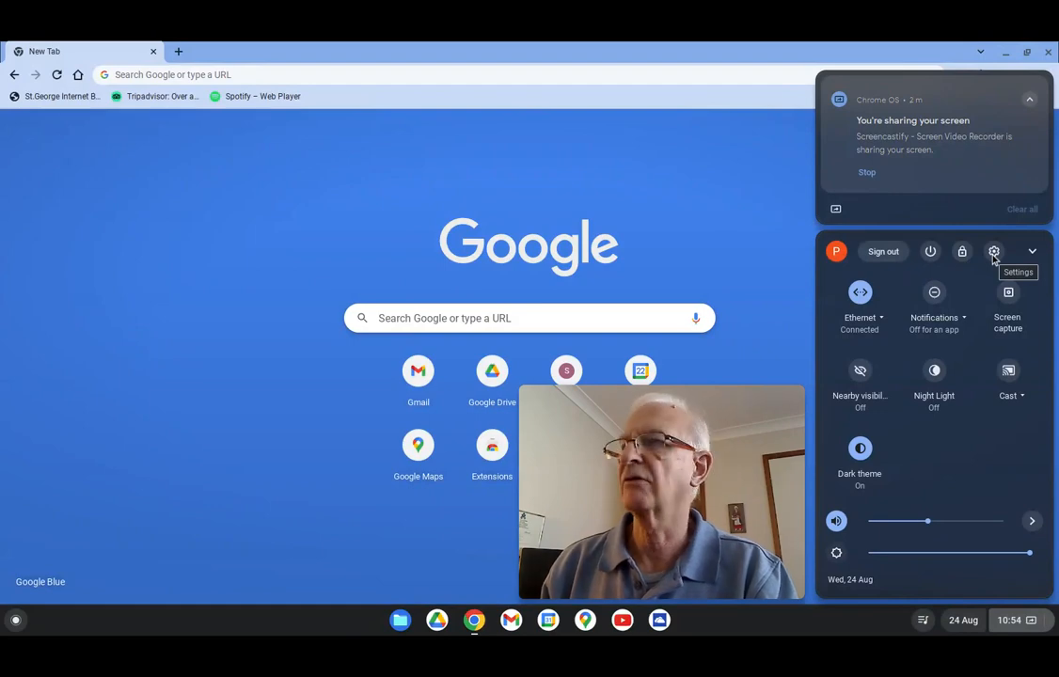
pyautogui.moveTo(944, 286)
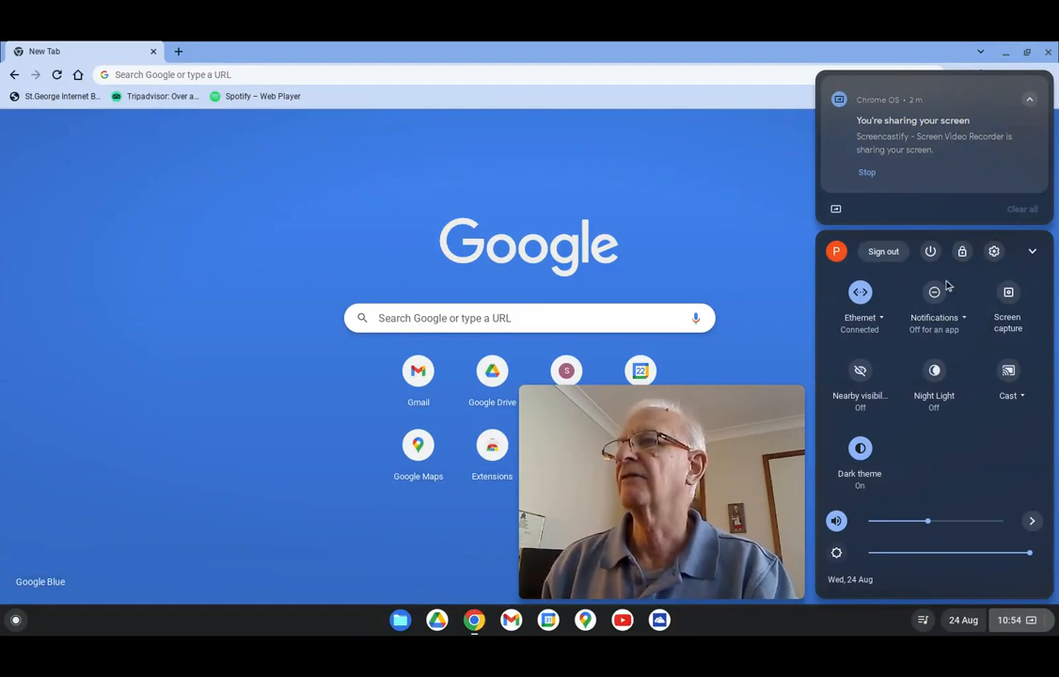
pyautogui.moveTo(959, 301)
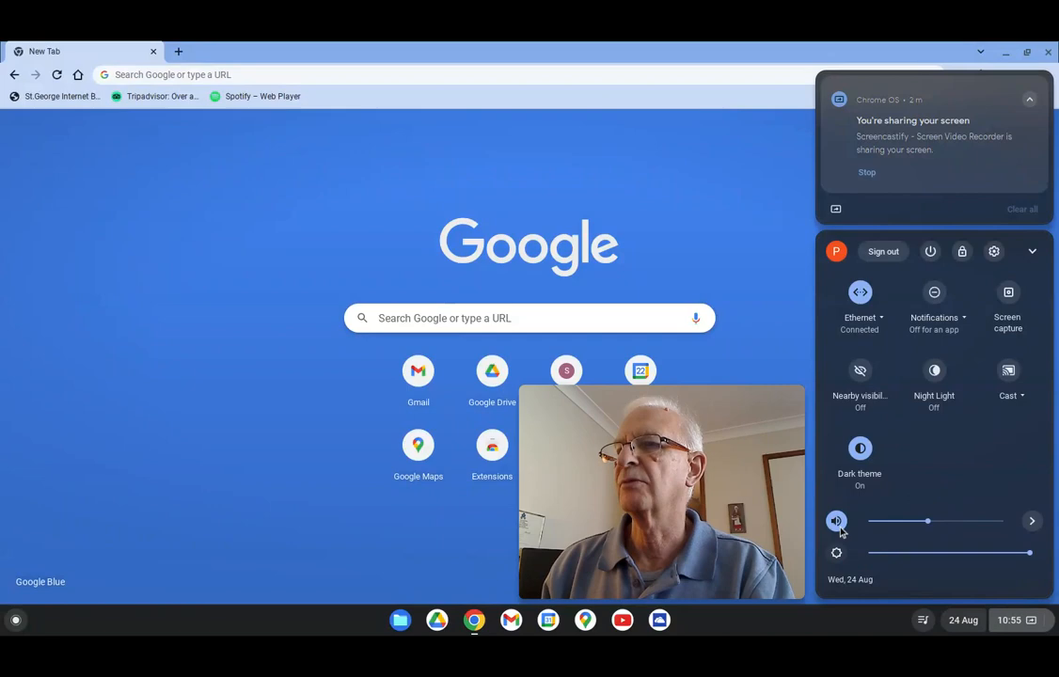
pyautogui.moveTo(898, 557)
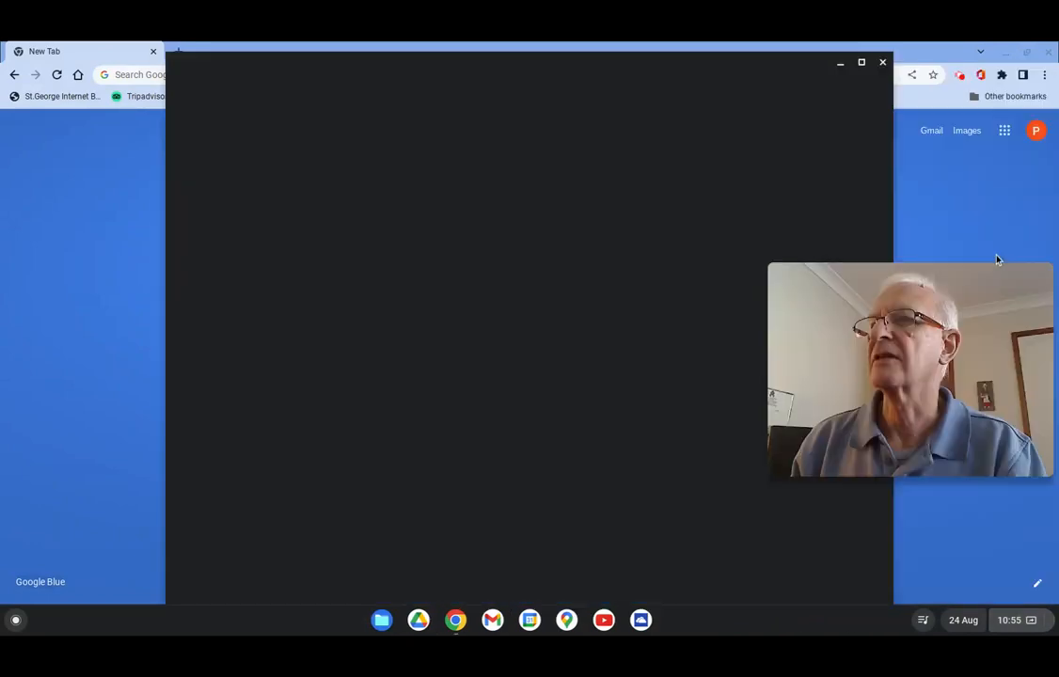
# Step: Expand Advanced in Settings to show Date and time, Languages, Files, Print and scan, then close Settings
pyautogui.click(677, 620)
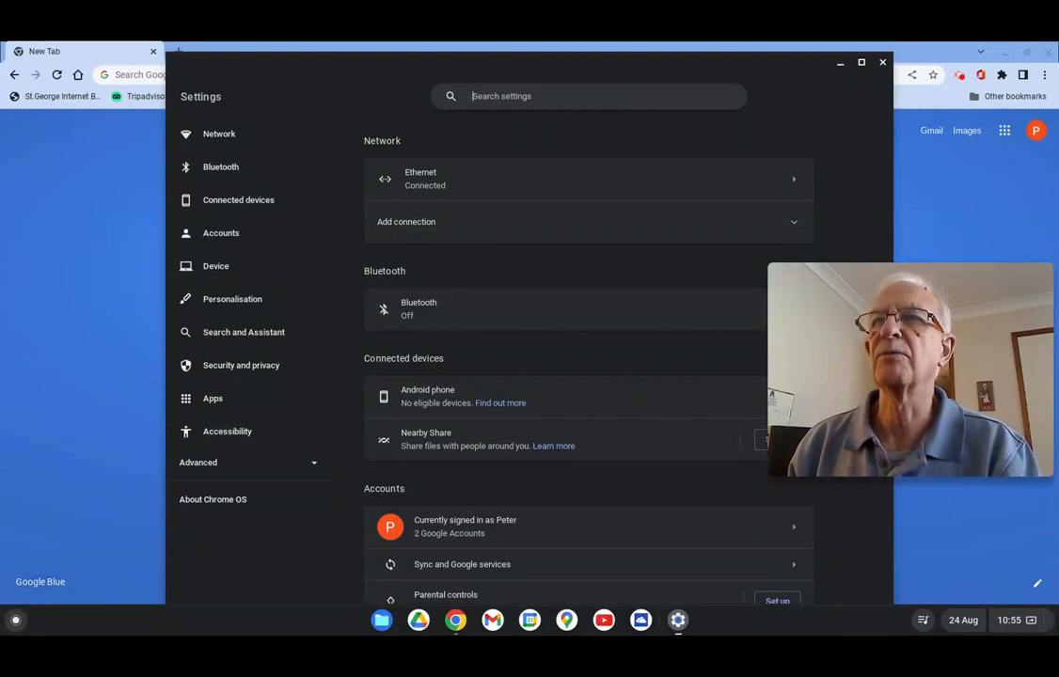
pyautogui.moveTo(308, 220)
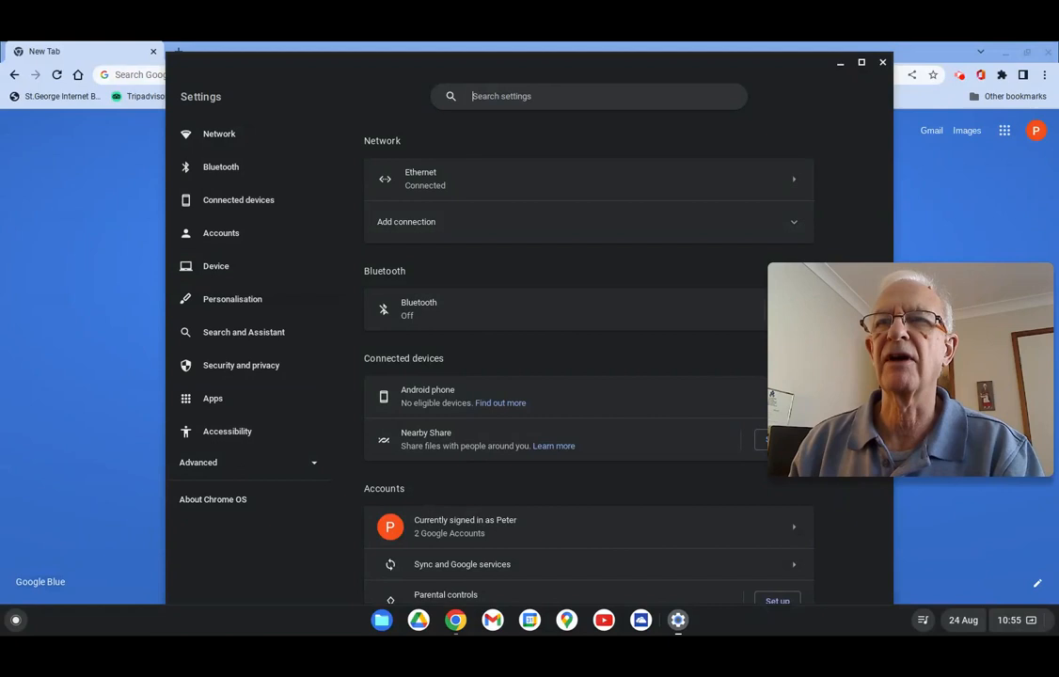
pyautogui.moveTo(226, 431)
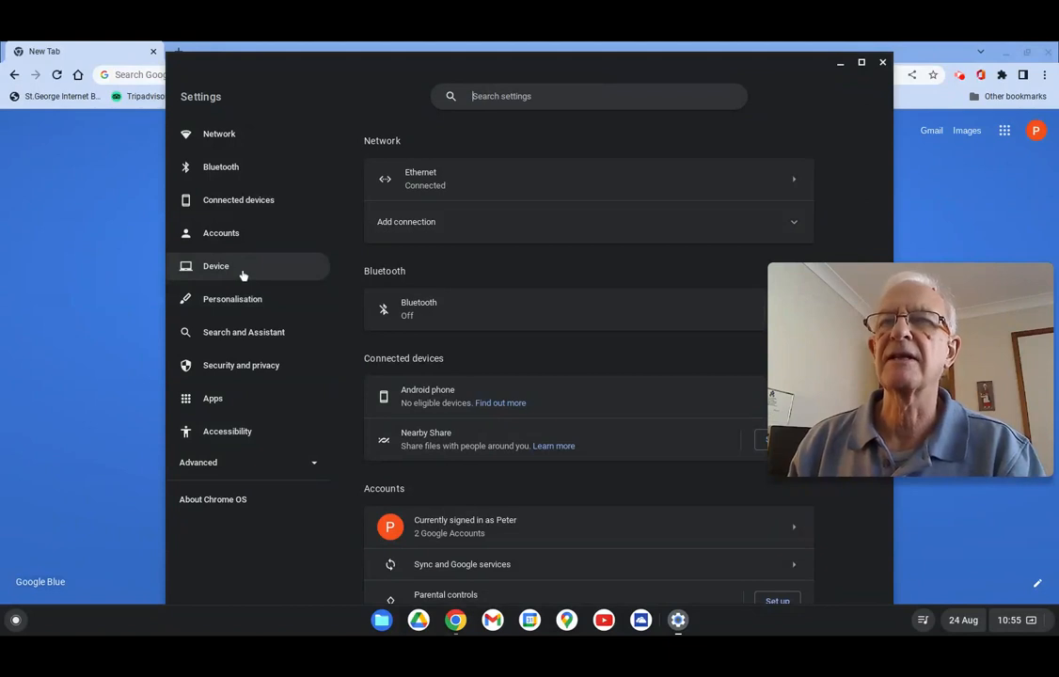
pyautogui.moveTo(220, 165)
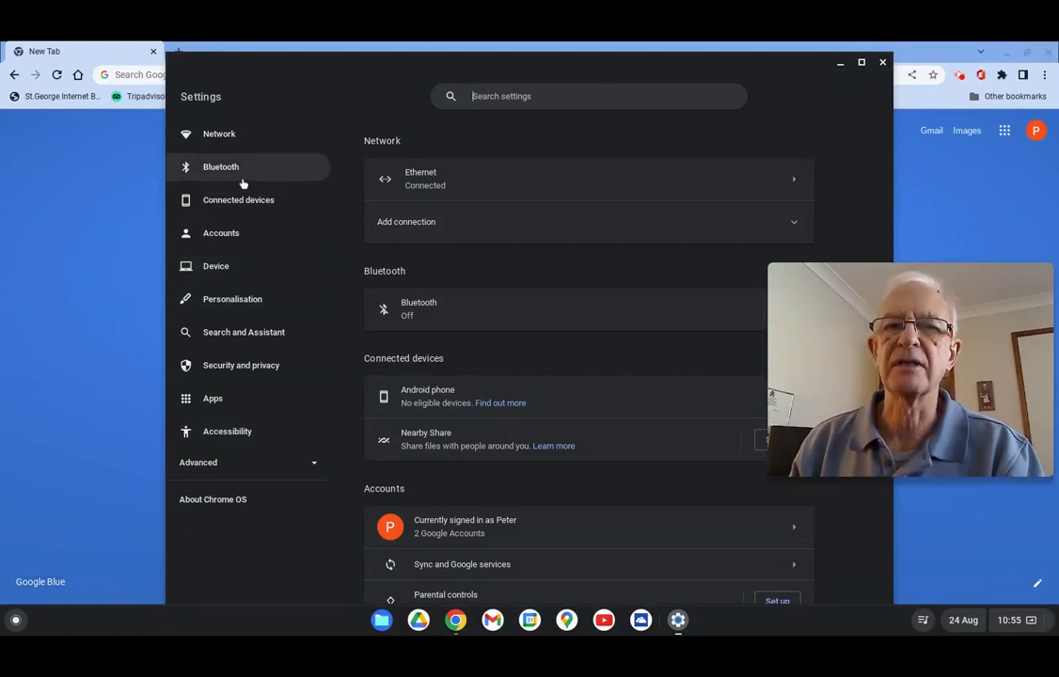
pyautogui.moveTo(243, 184)
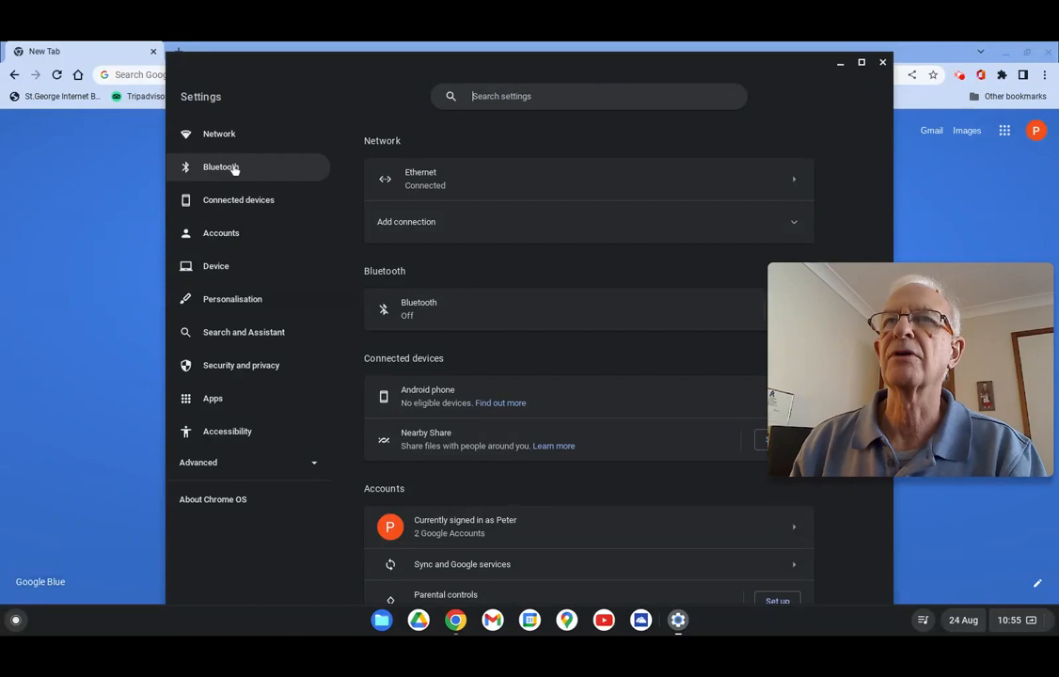
pyautogui.moveTo(237, 200)
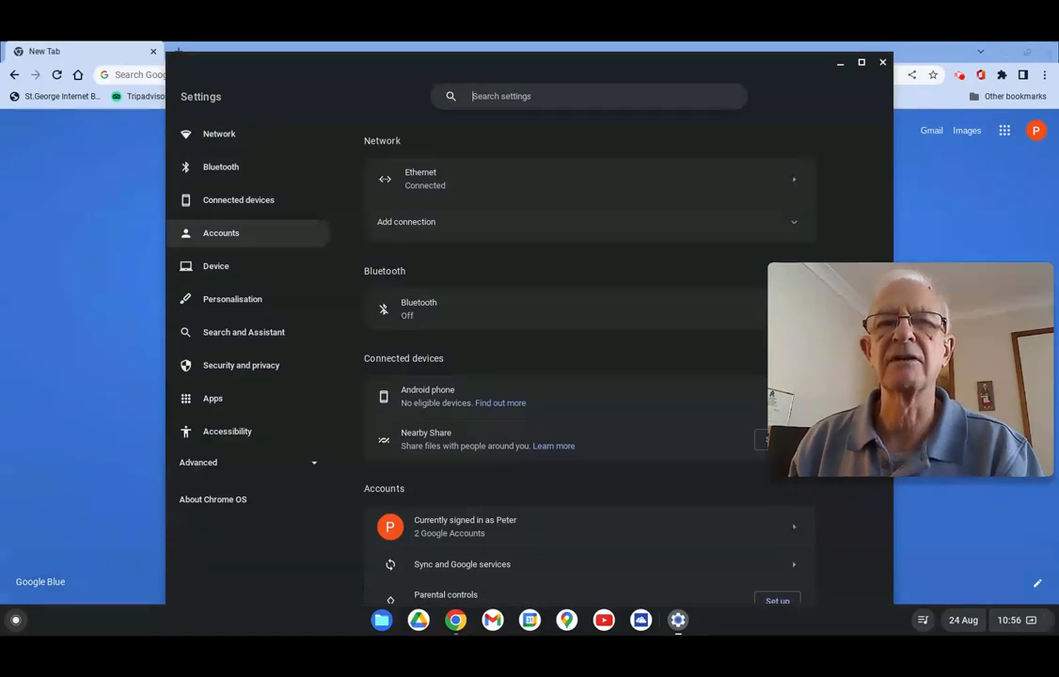
pyautogui.moveTo(233, 299)
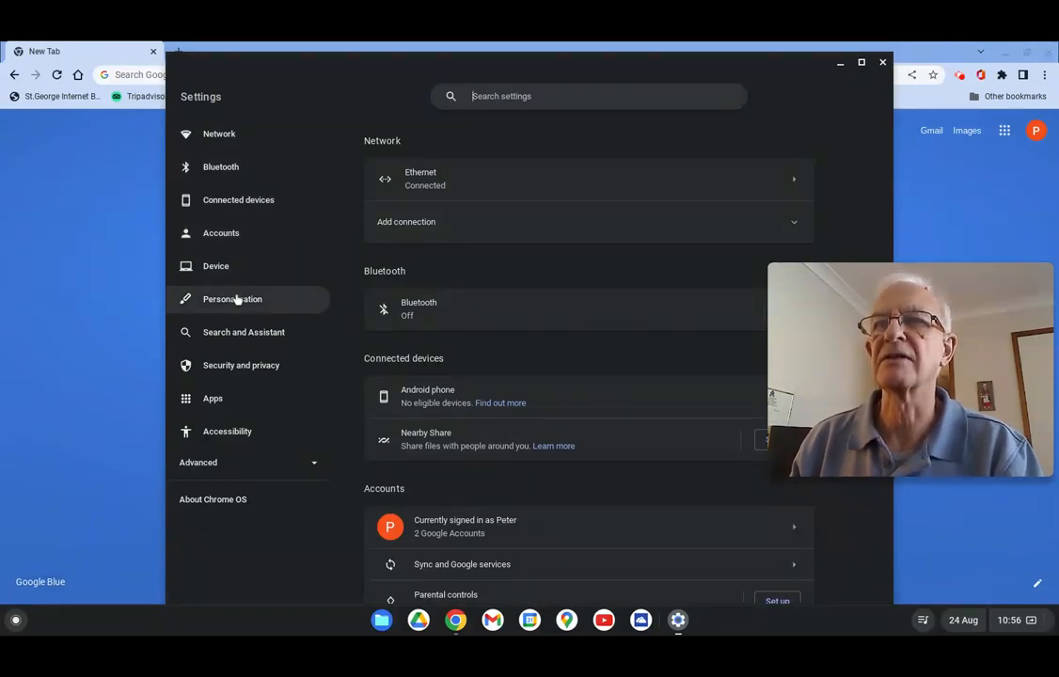
pyautogui.moveTo(243, 331)
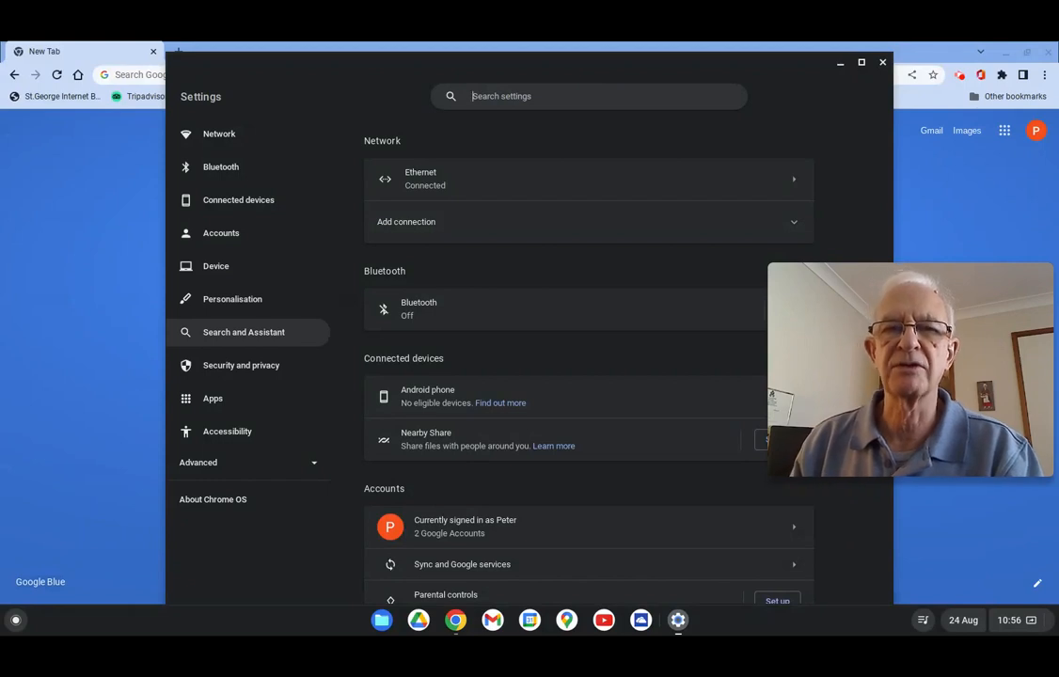
pyautogui.moveTo(275, 425)
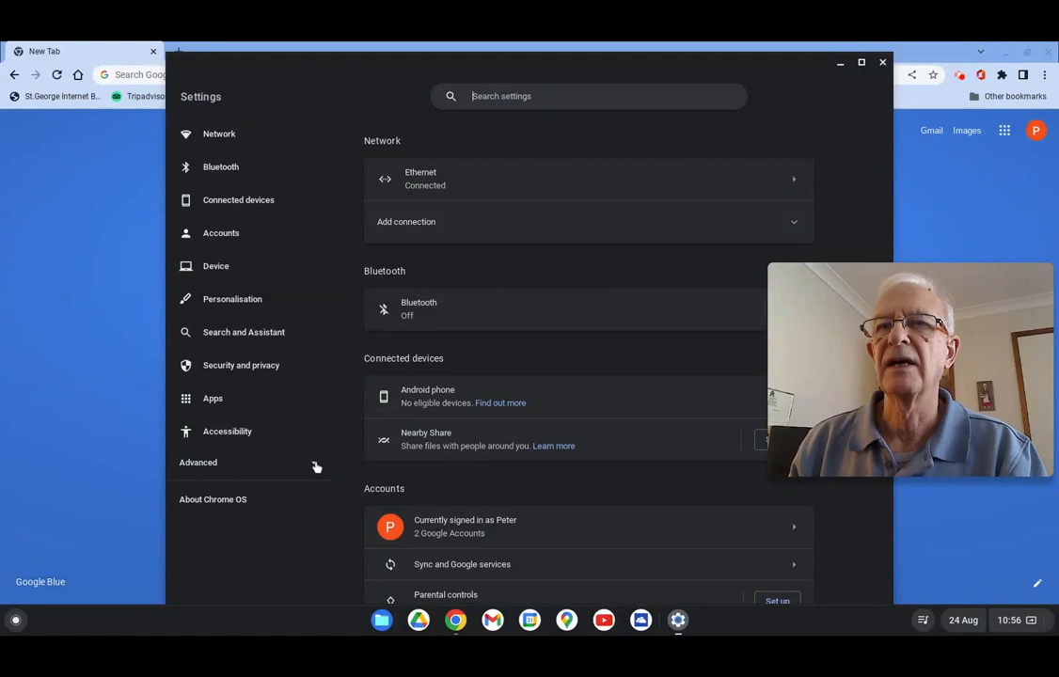
pyautogui.click(198, 463)
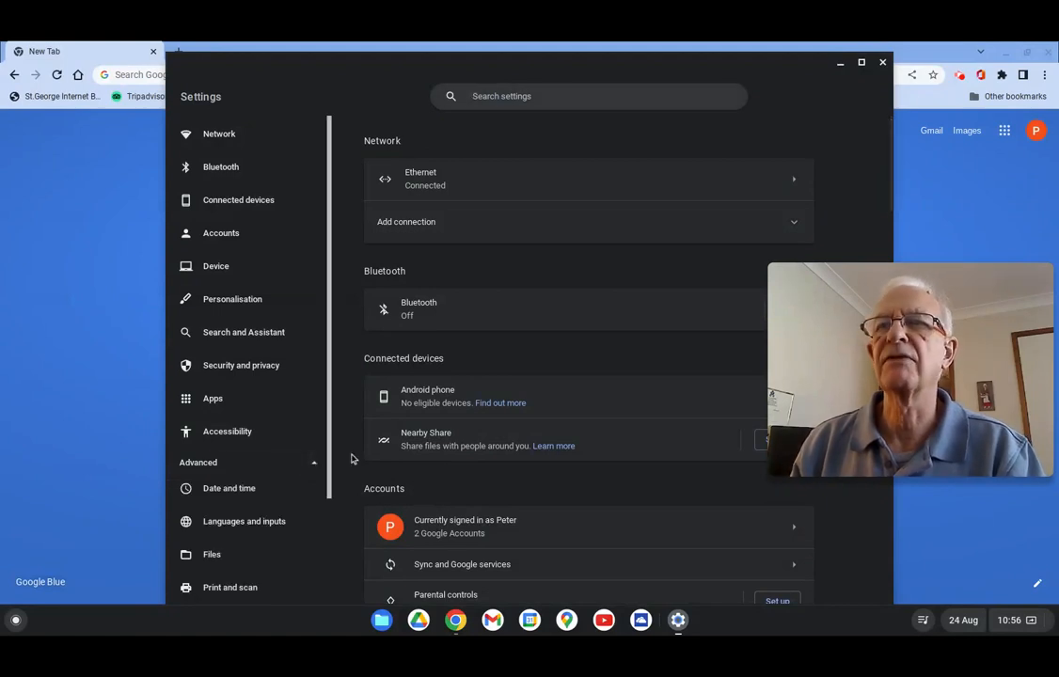
pyautogui.scroll(-3)
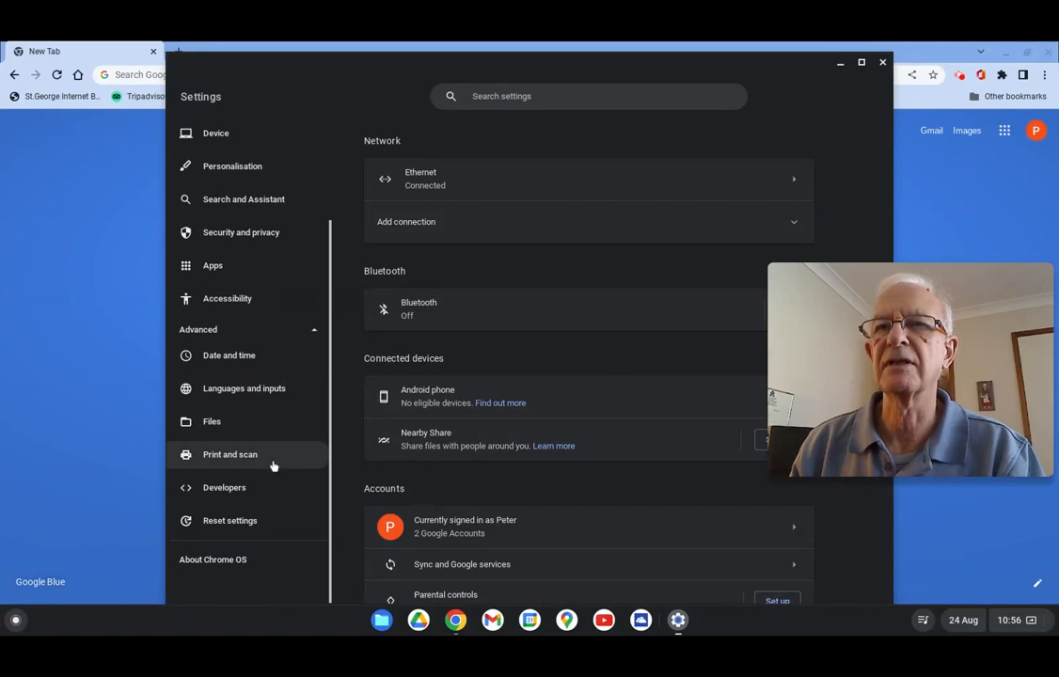
pyautogui.moveTo(282, 519)
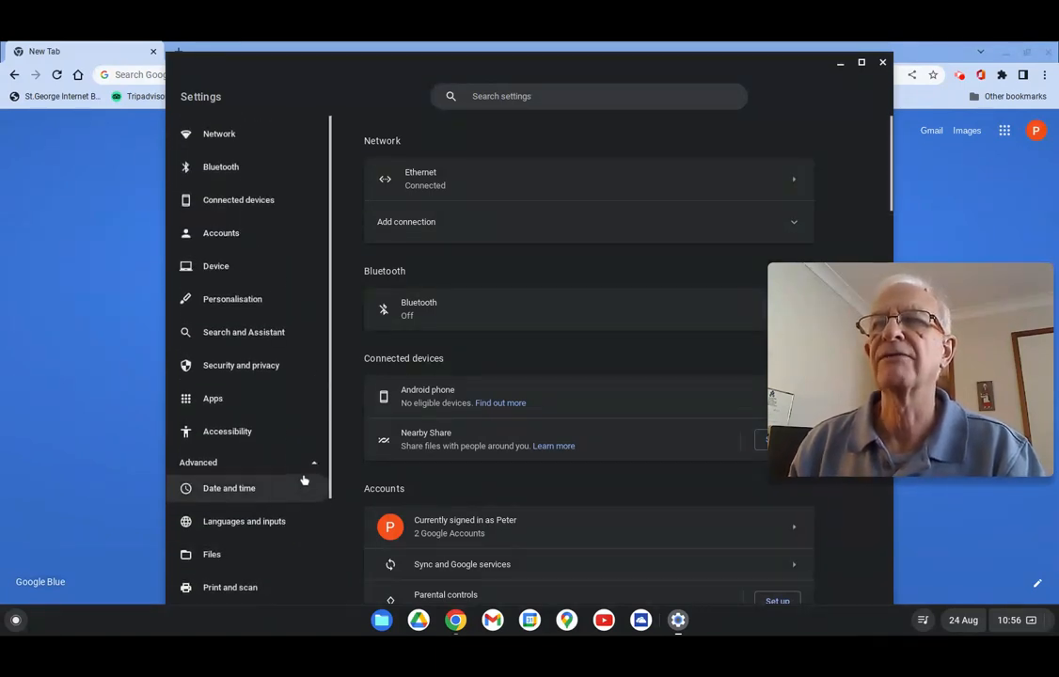
pyautogui.moveTo(296, 310)
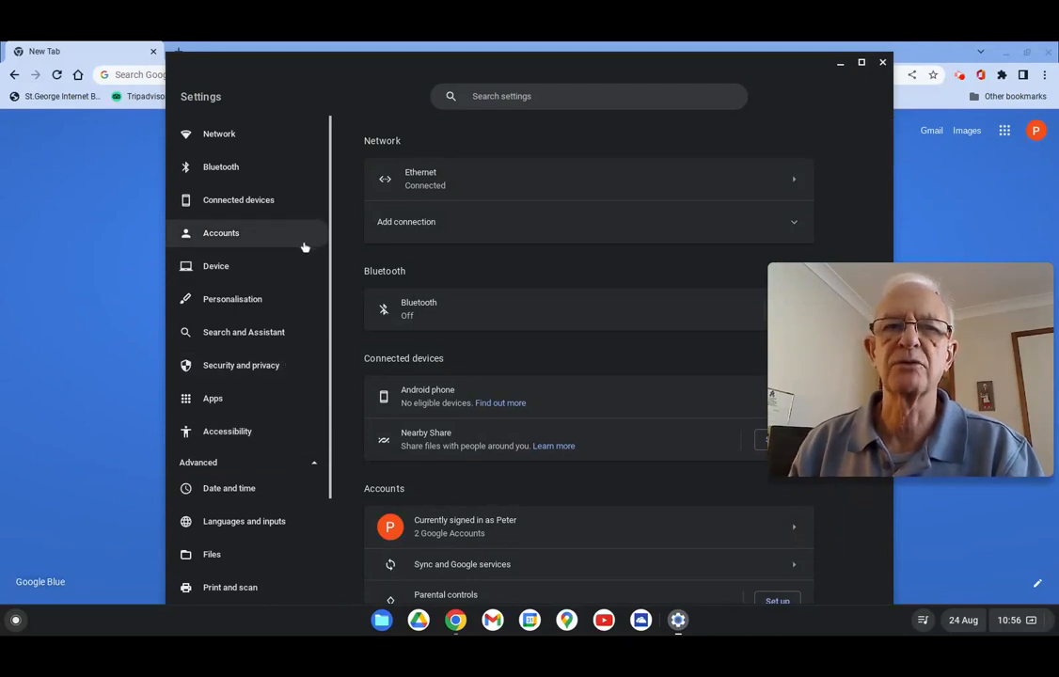
pyautogui.click(882, 62)
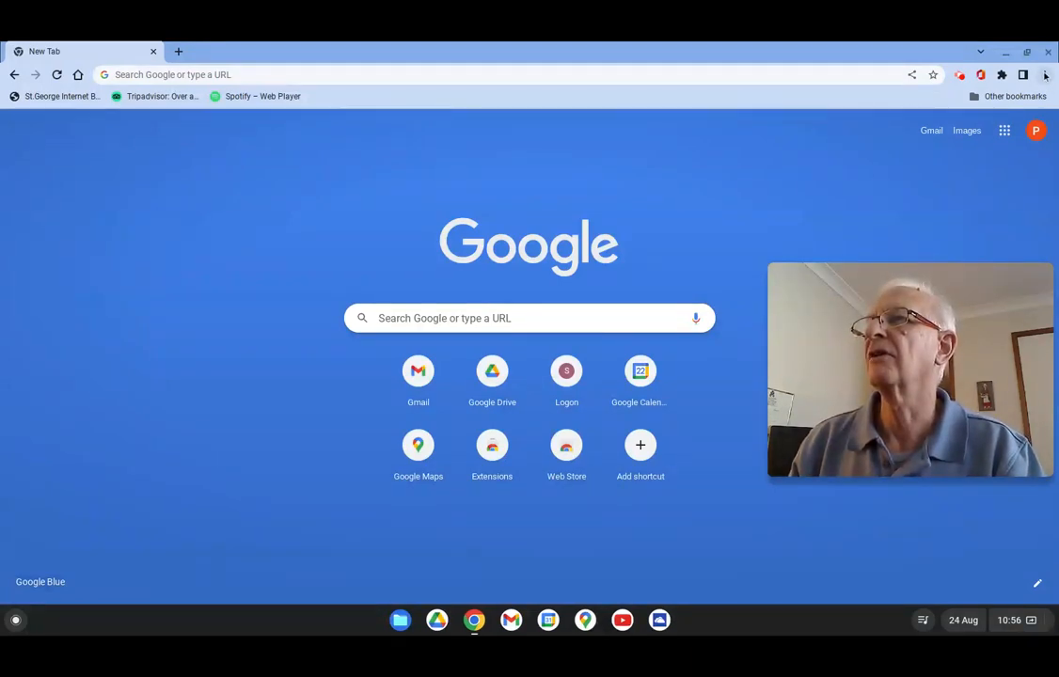
pyautogui.click(1046, 75)
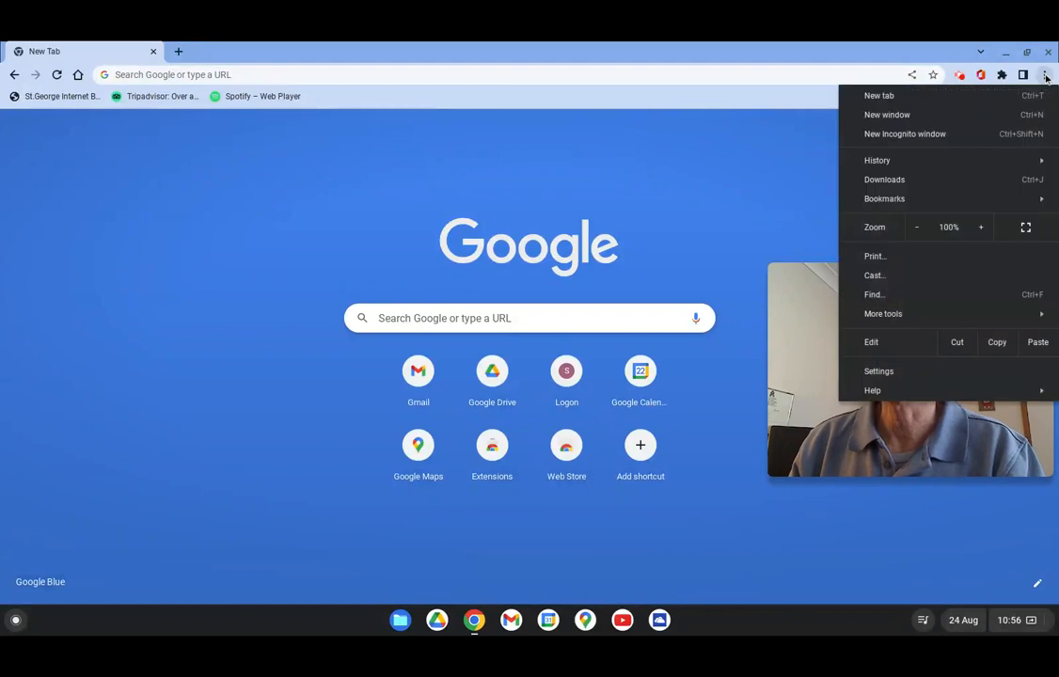
pyautogui.moveTo(884, 312)
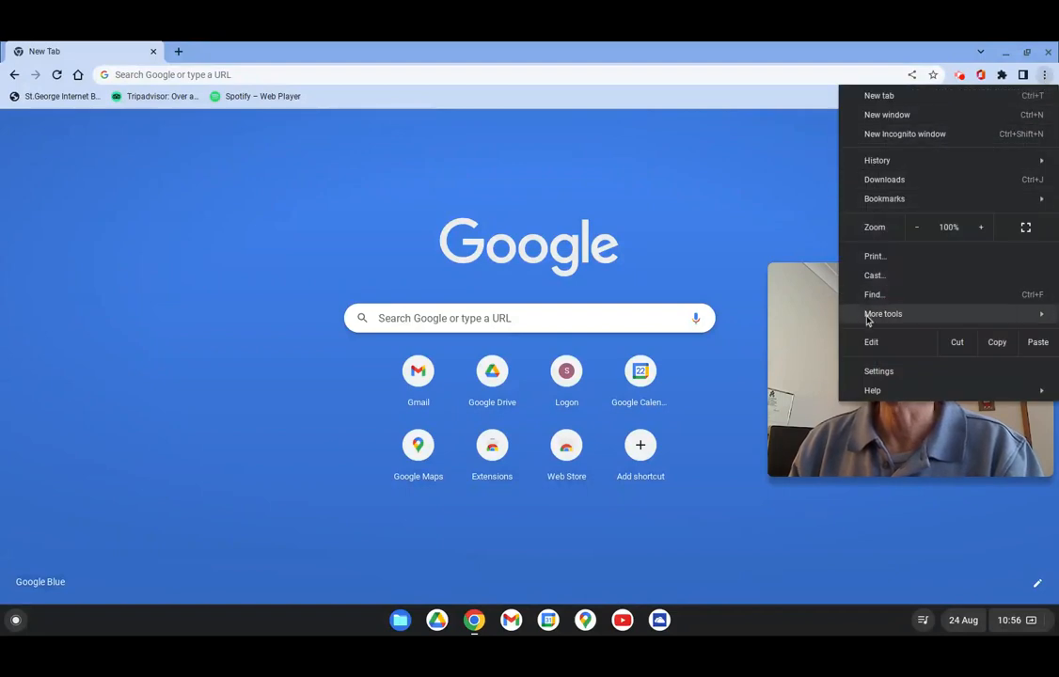
pyautogui.click(878, 371)
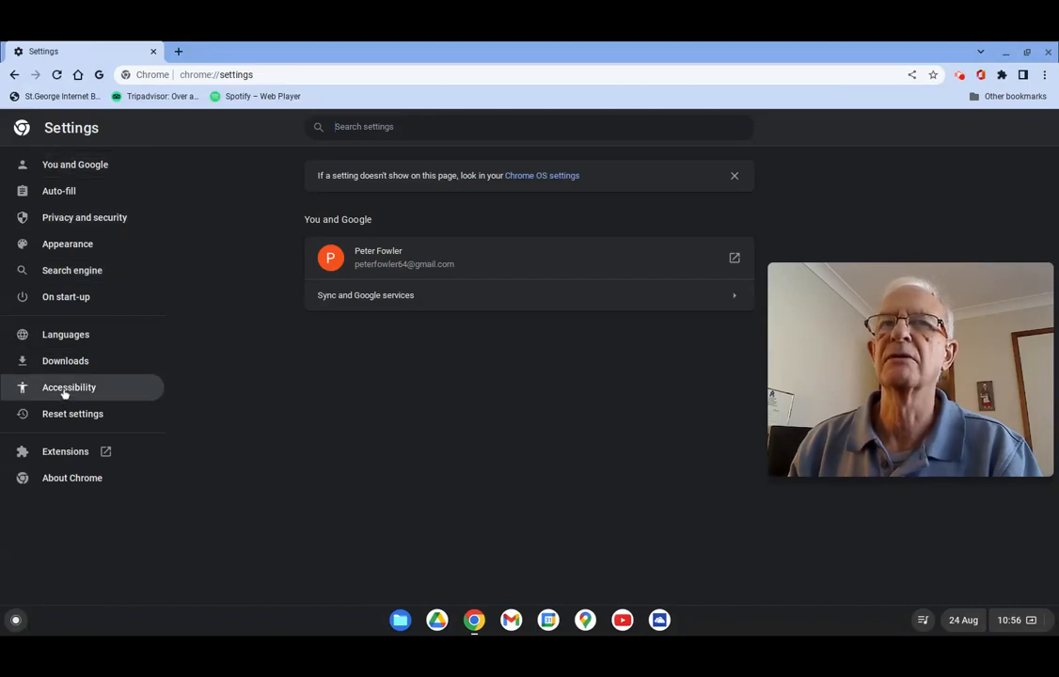
pyautogui.moveTo(64, 335)
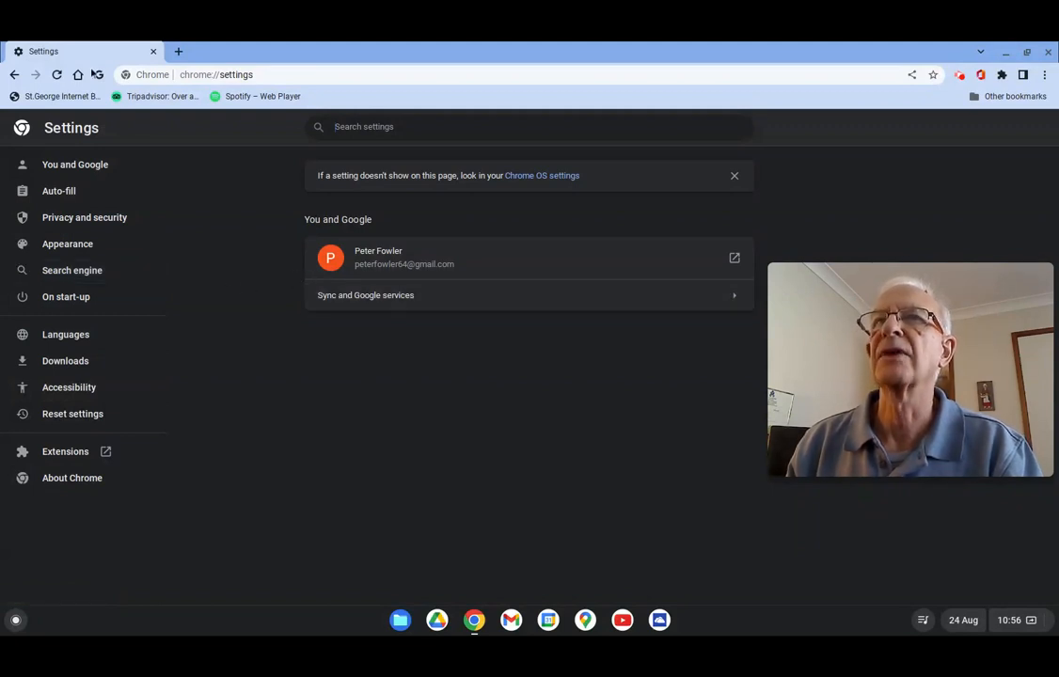
pyautogui.click(79, 75)
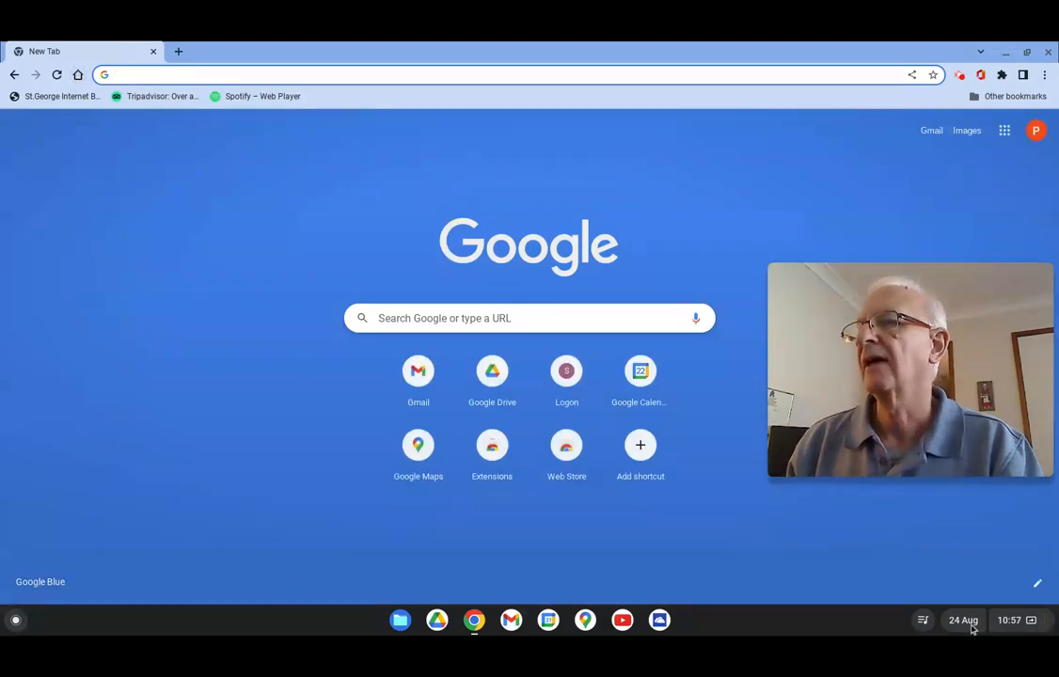
pyautogui.click(962, 621)
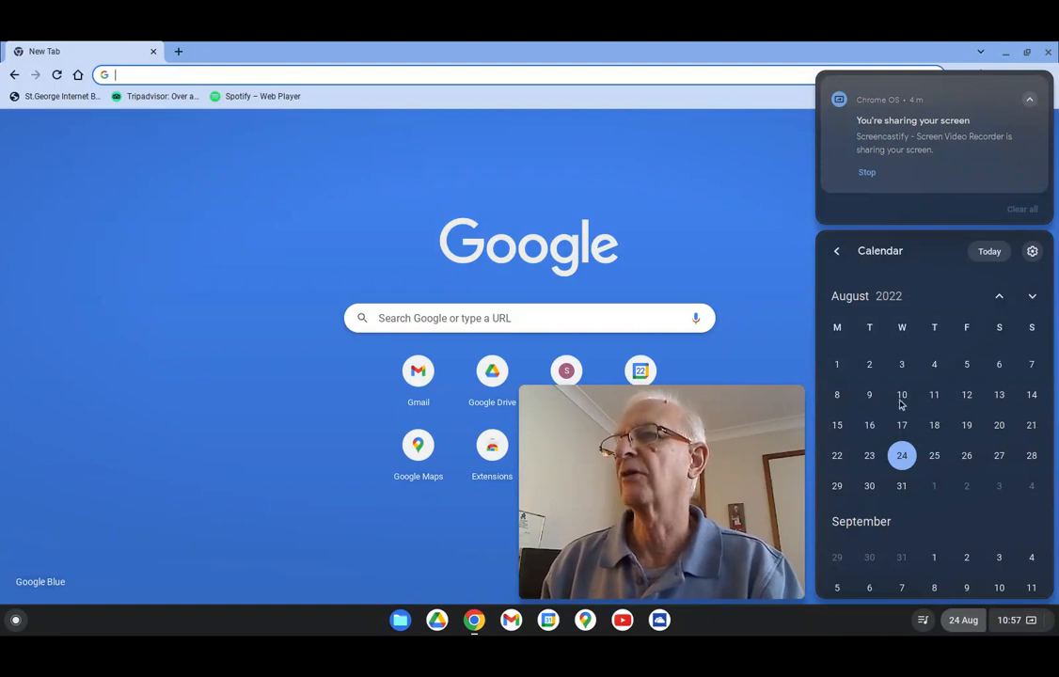
pyautogui.moveTo(903, 394)
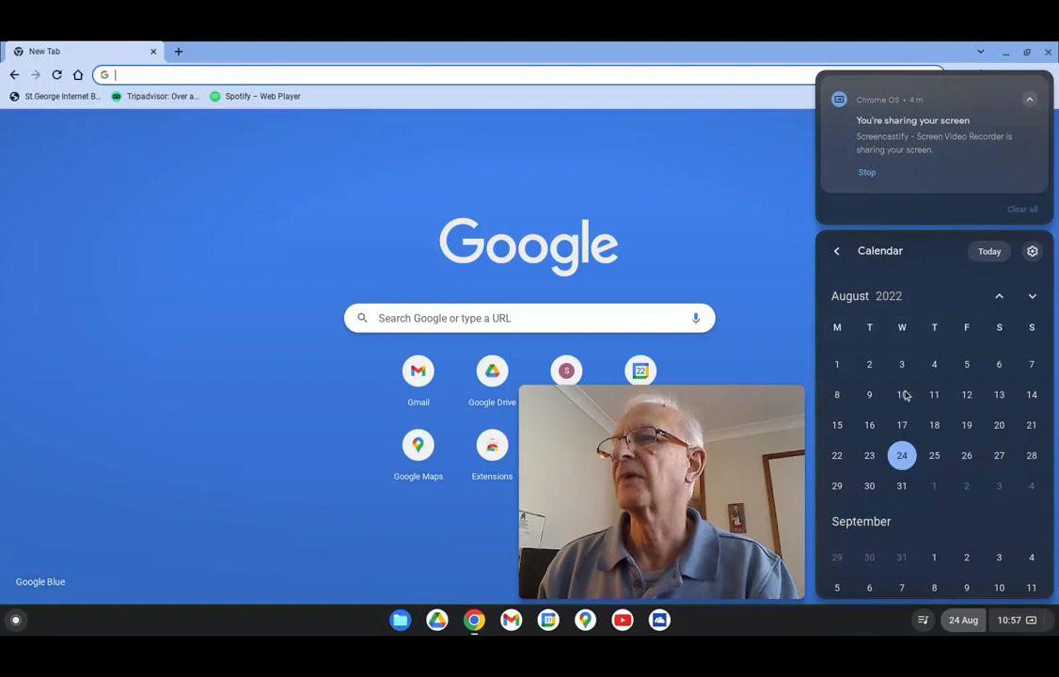
pyautogui.click(901, 455)
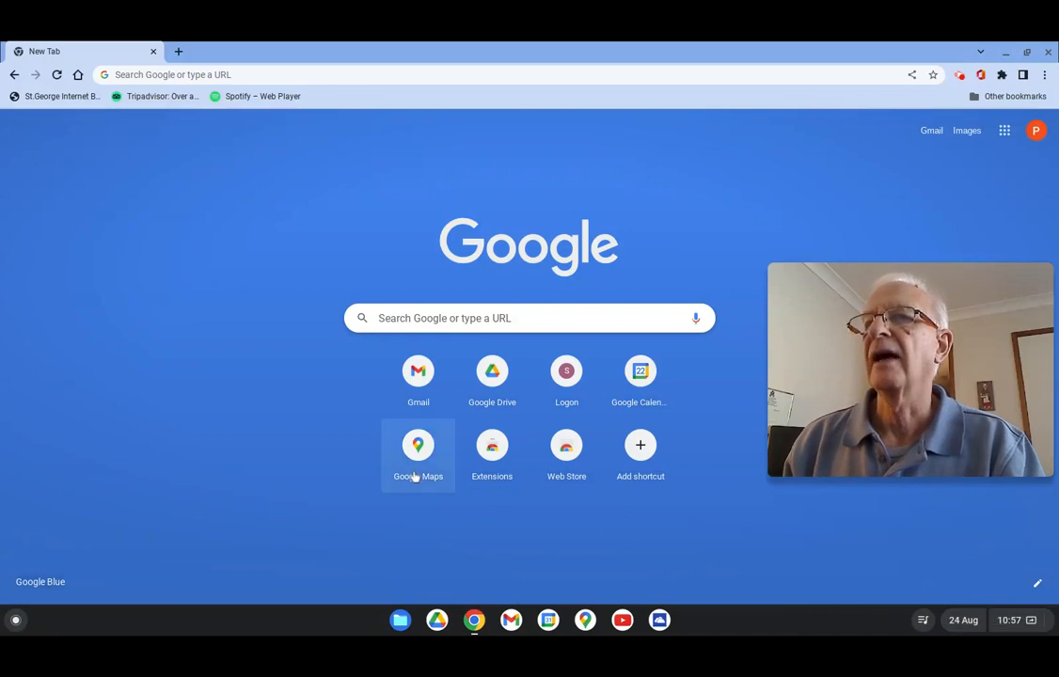
pyautogui.moveTo(201, 311)
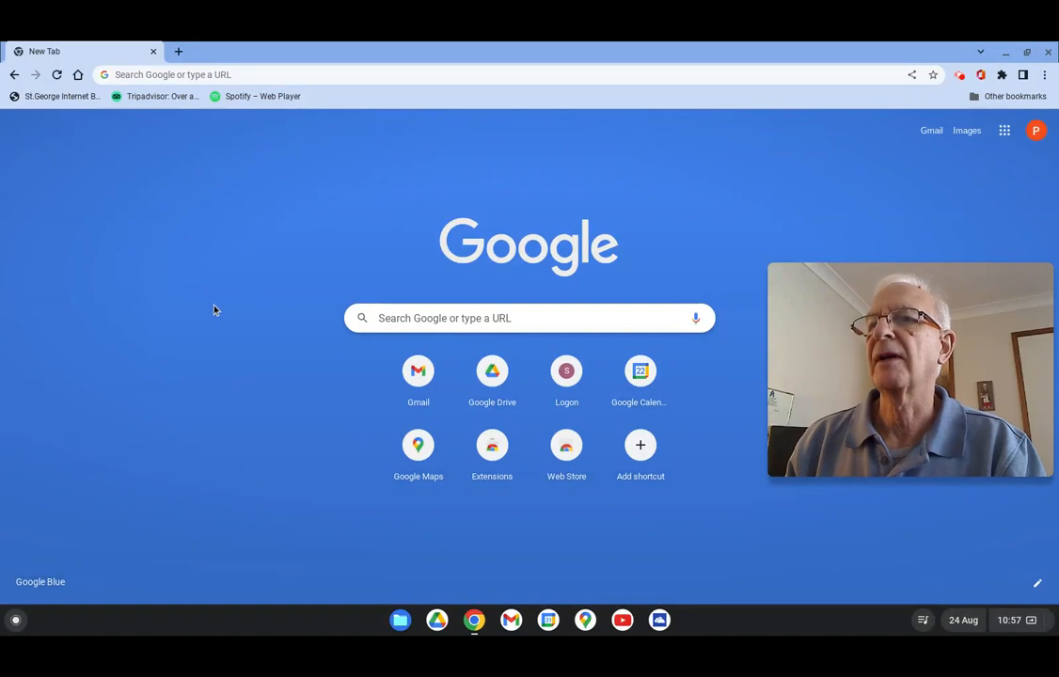
pyautogui.moveTo(314, 587)
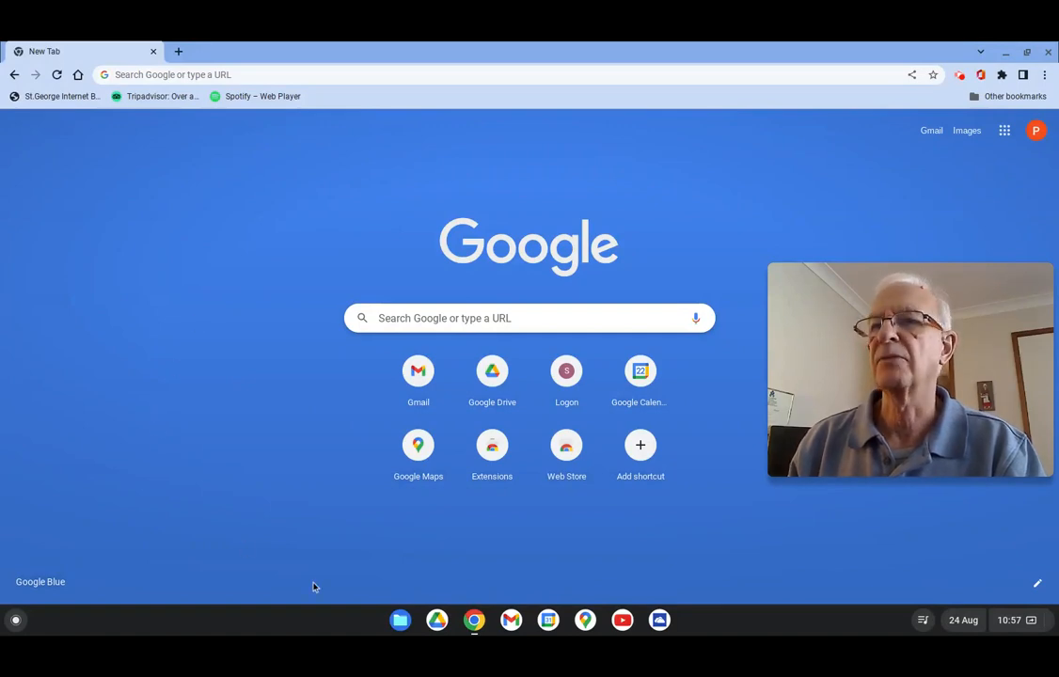
pyautogui.moveTo(474, 621)
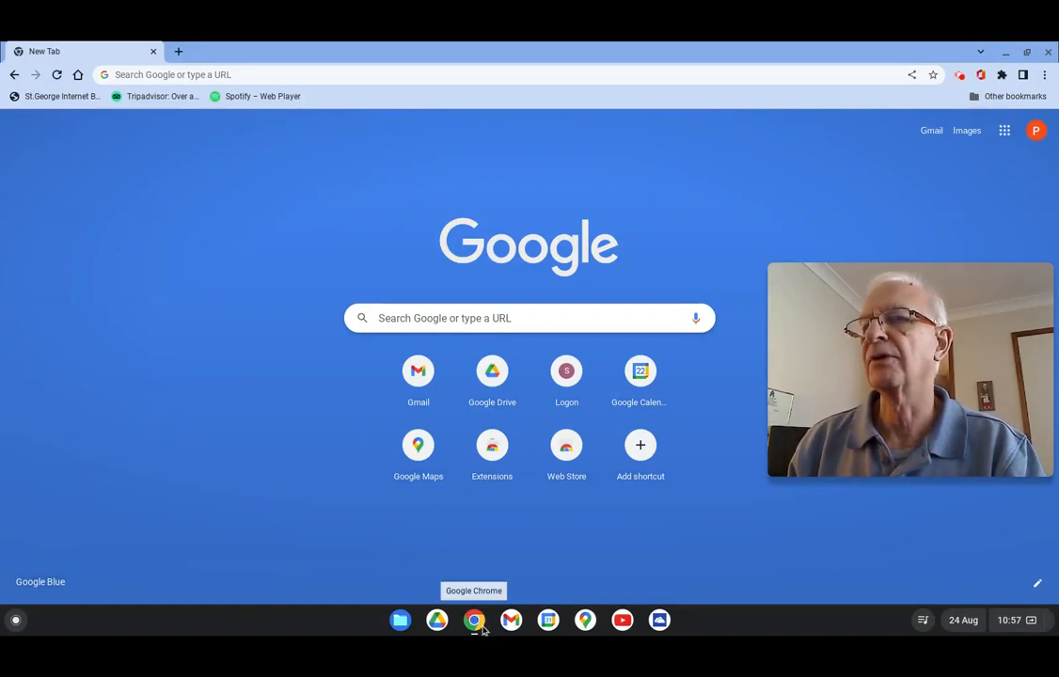
pyautogui.moveTo(511, 620)
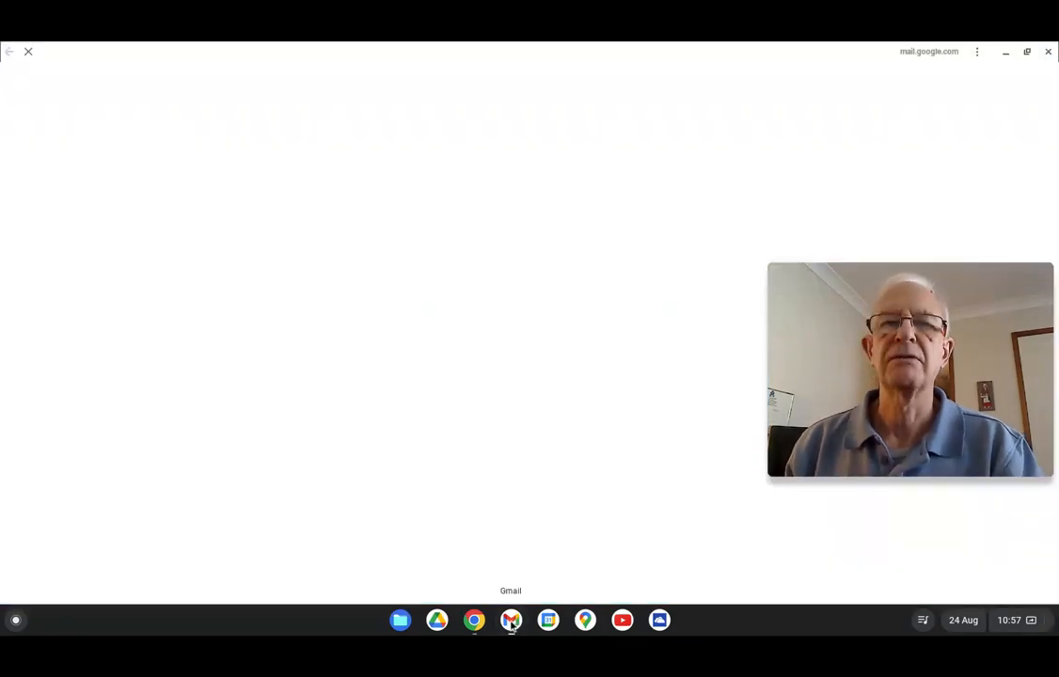
pyautogui.click(512, 621)
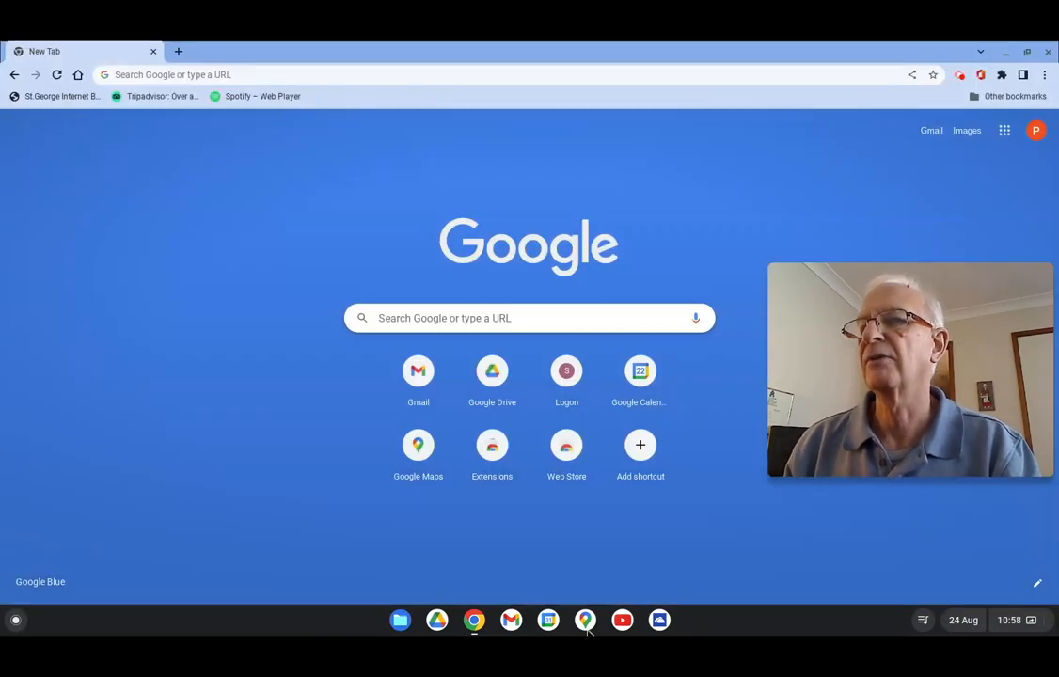
pyautogui.moveTo(585, 621)
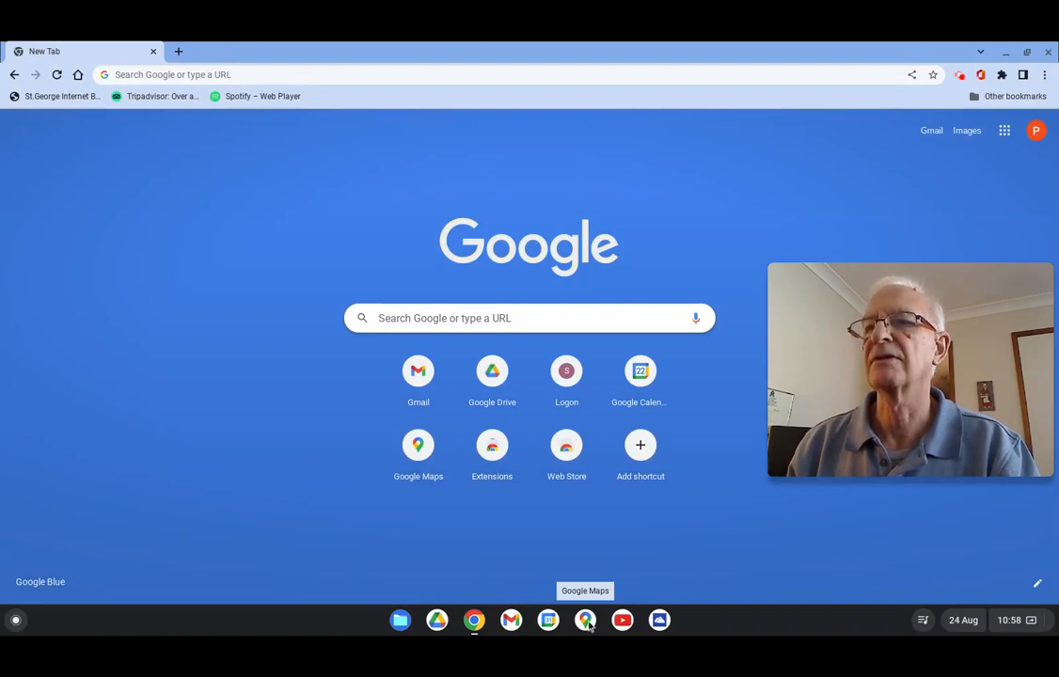
pyautogui.click(585, 620)
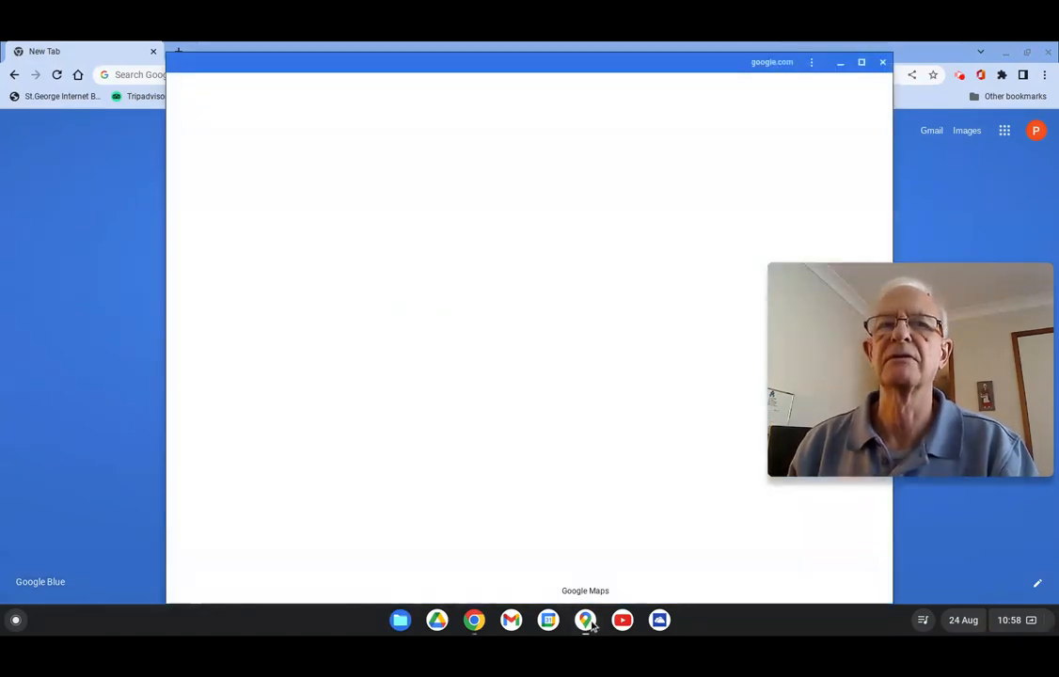
pyautogui.click(585, 620)
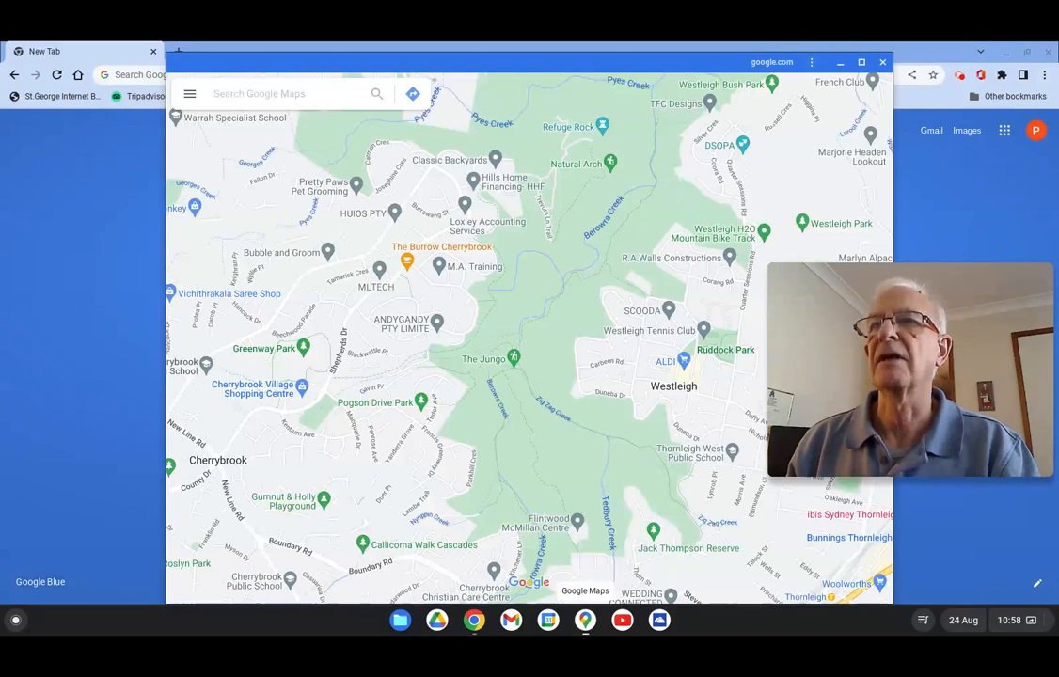
pyautogui.click(282, 94)
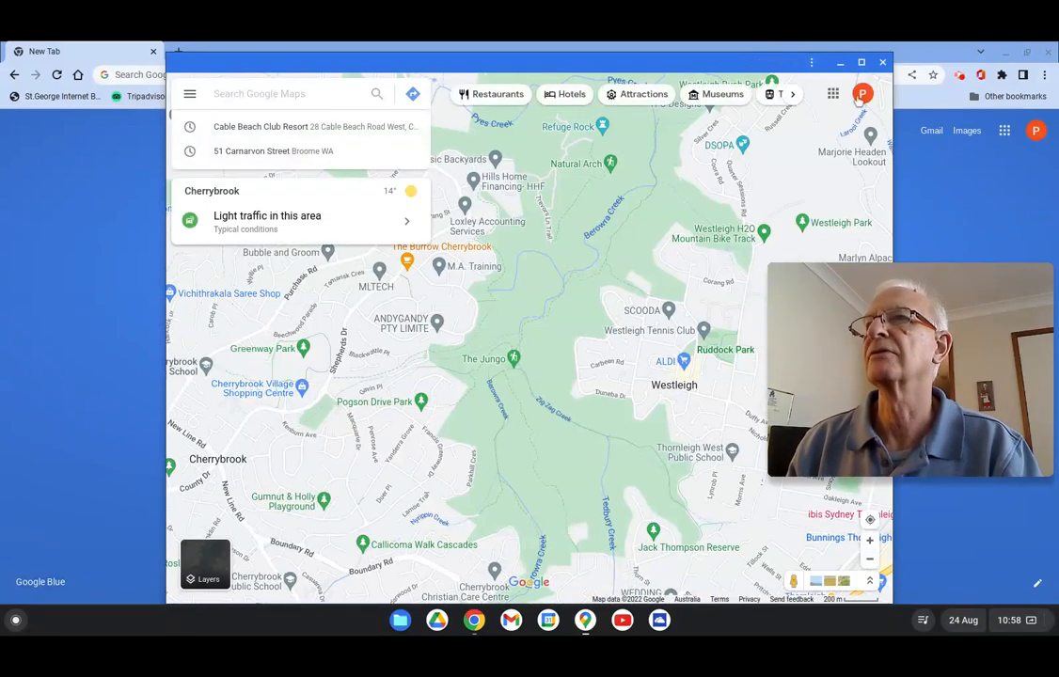
pyautogui.click(880, 62)
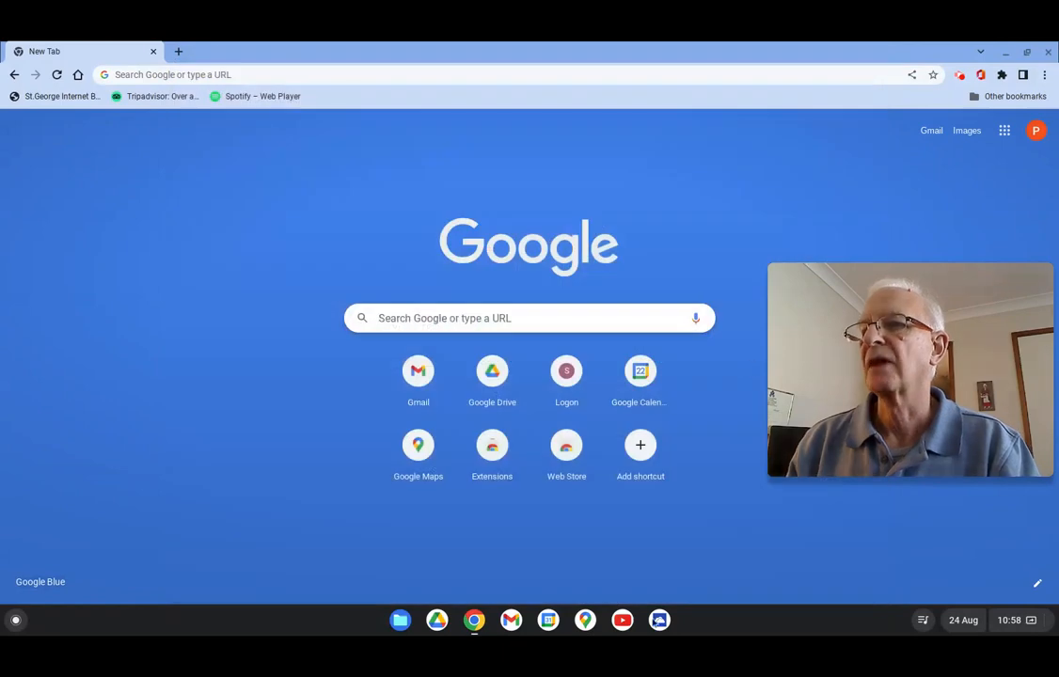
pyautogui.moveTo(659, 620)
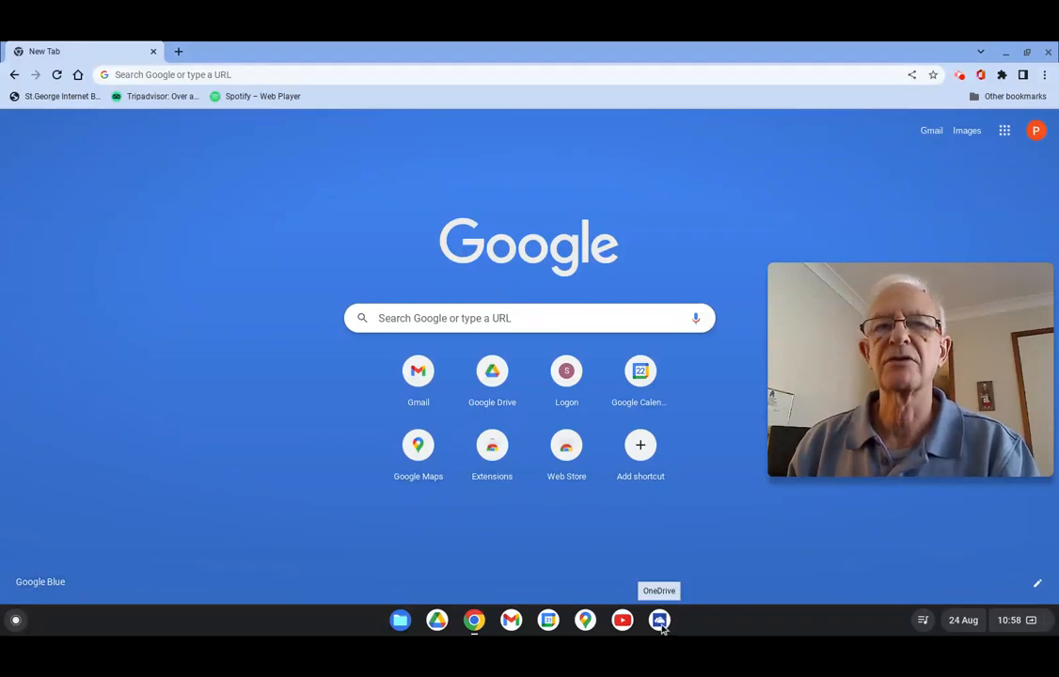
pyautogui.click(658, 621)
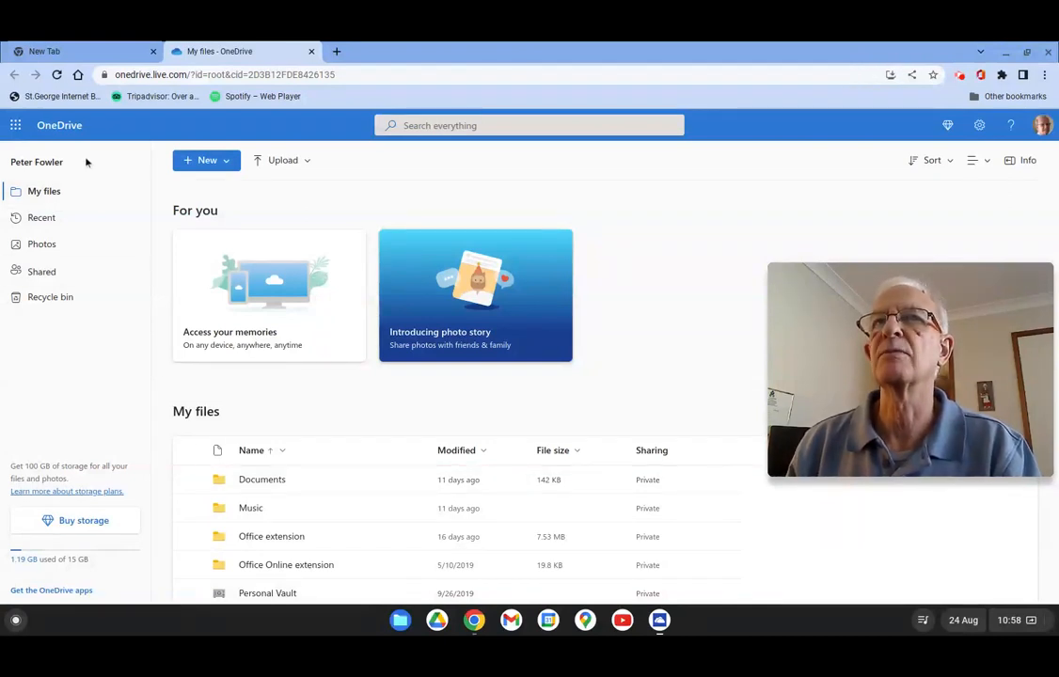
pyautogui.moveTo(111, 406)
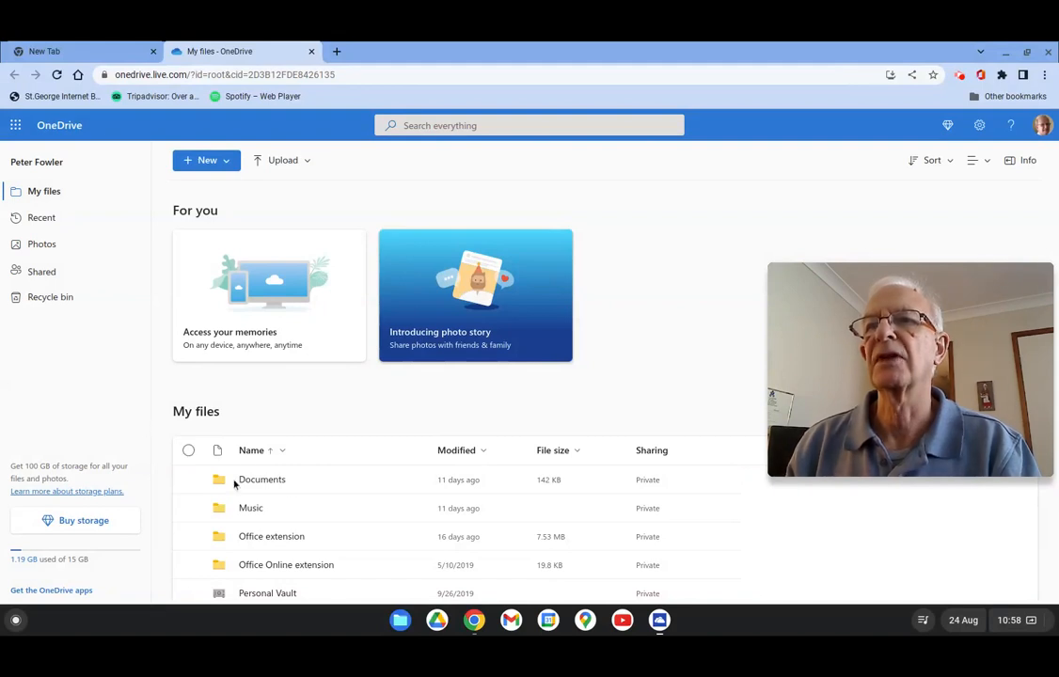
pyautogui.moveTo(323, 365)
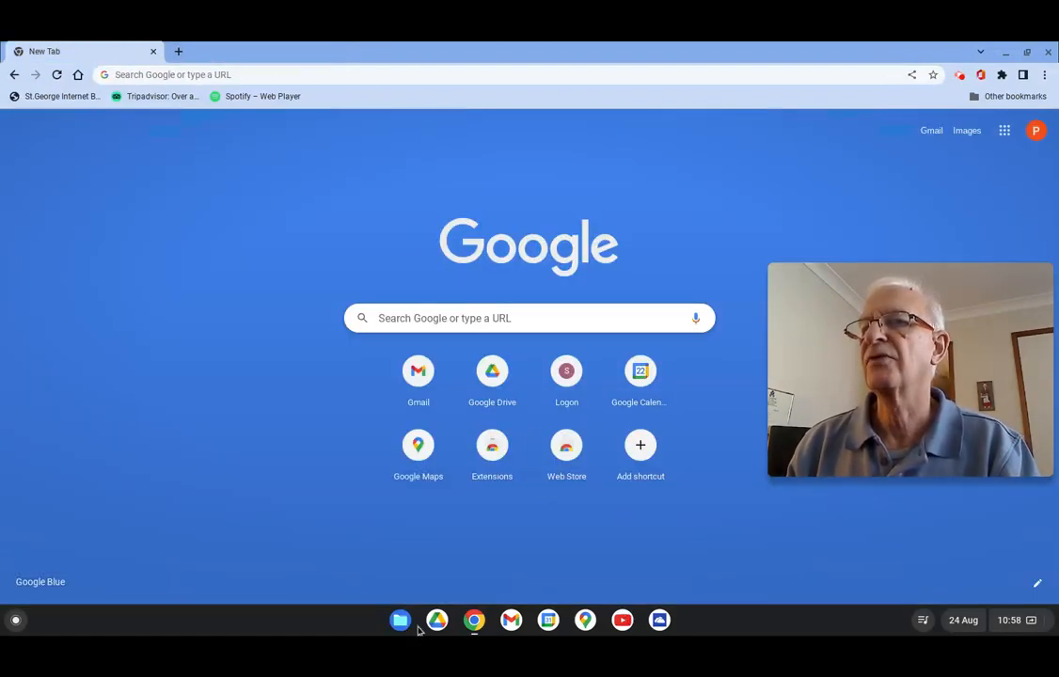
pyautogui.moveTo(703, 539)
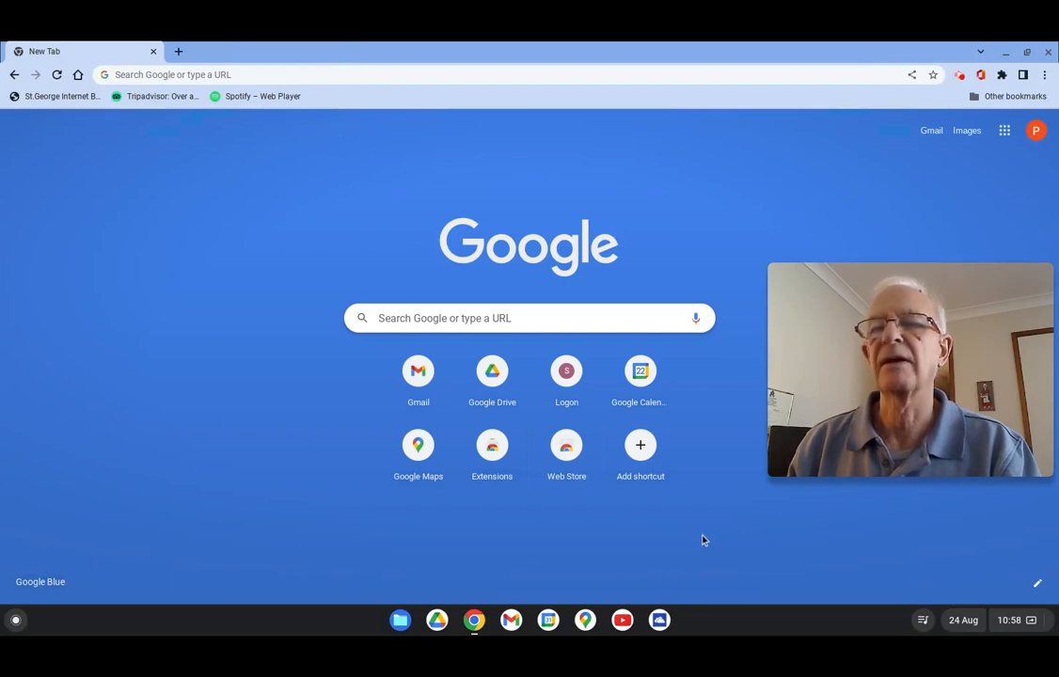
pyautogui.moveTo(504, 555)
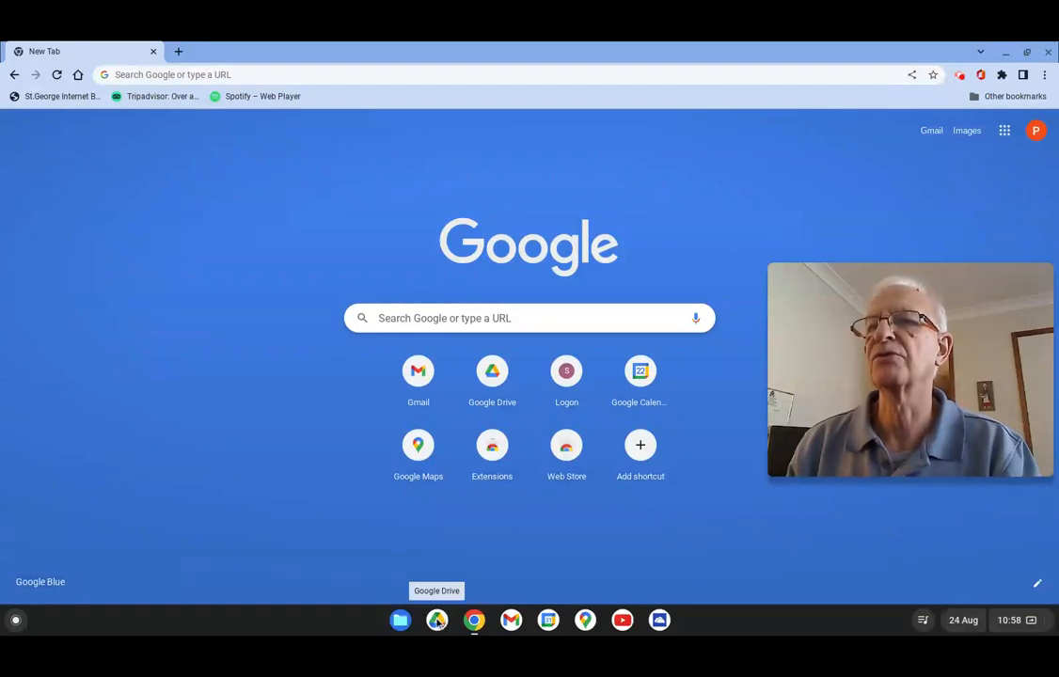
pyautogui.moveTo(470, 562)
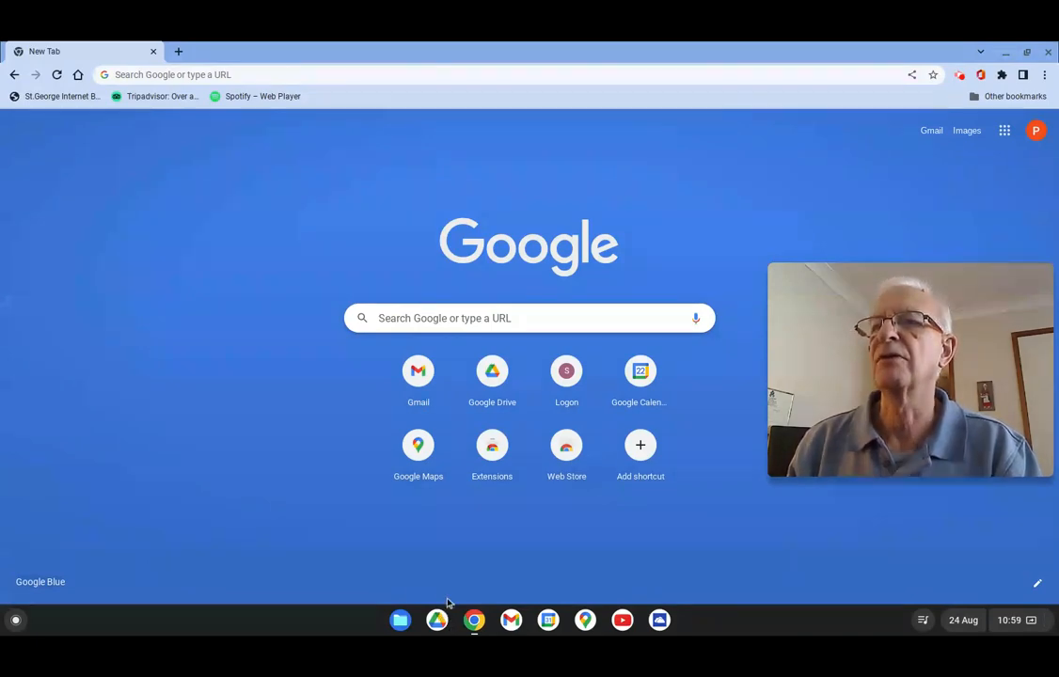
pyautogui.click(436, 621)
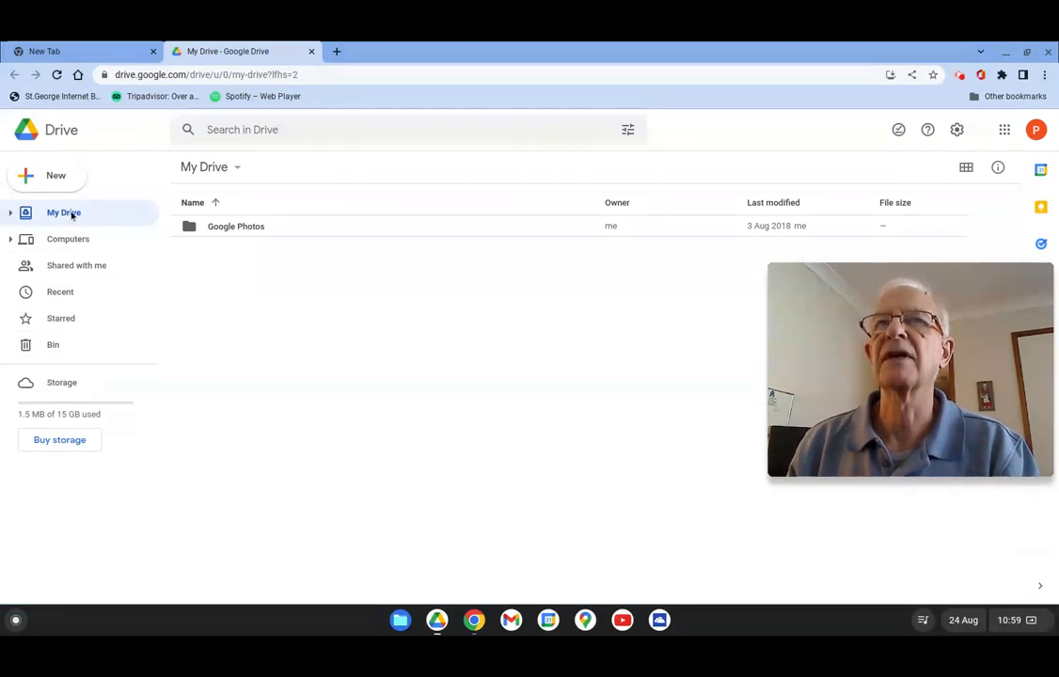
pyautogui.click(11, 210)
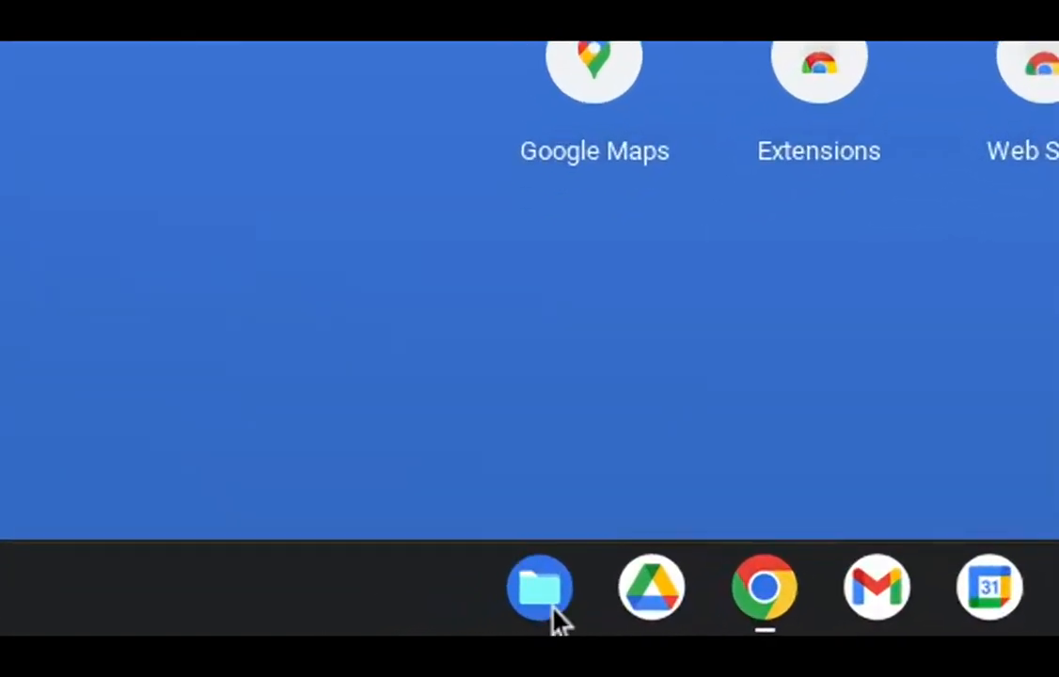
pyautogui.moveTo(538, 601)
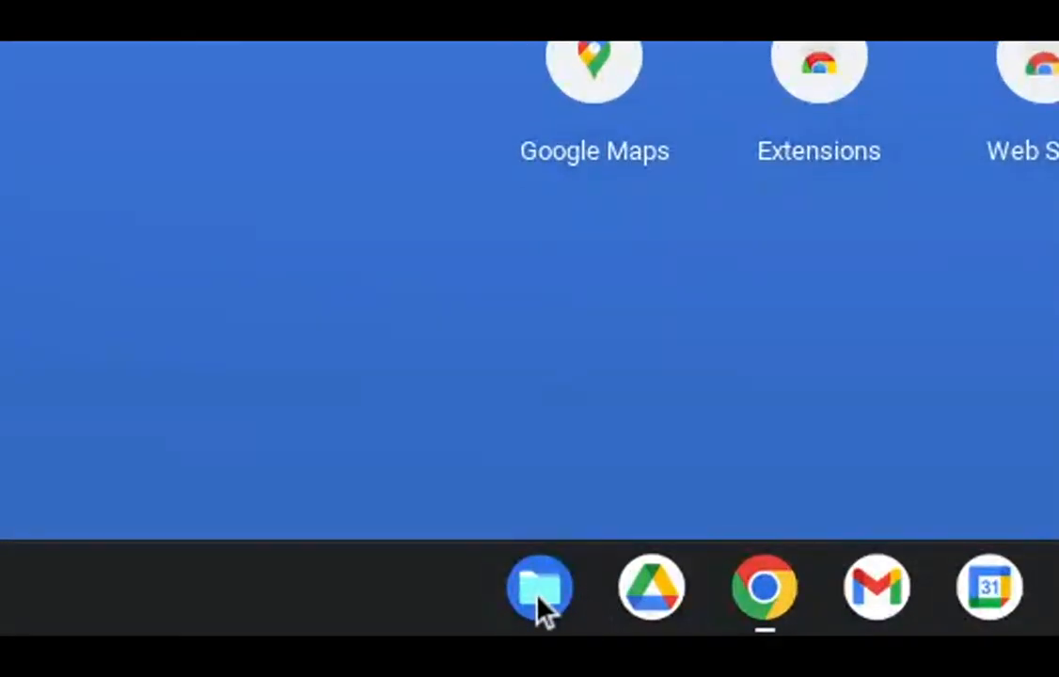
# Step: Launch Files from the shelf, showing My files with Downloads and Google Drive locations
pyautogui.click(538, 587)
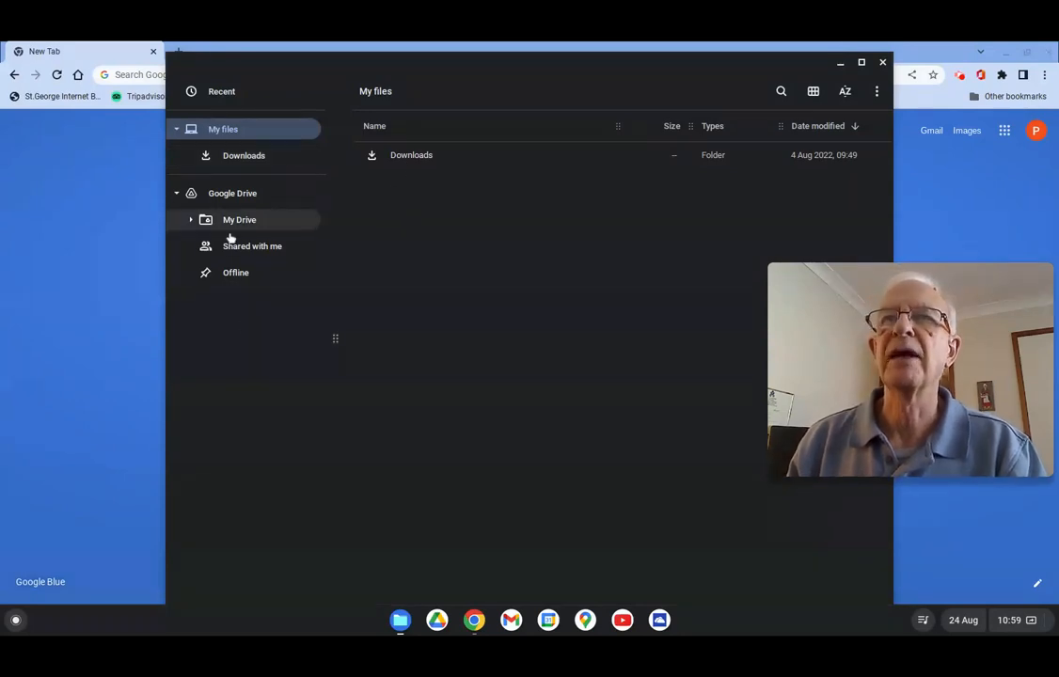
pyautogui.moveTo(235, 272)
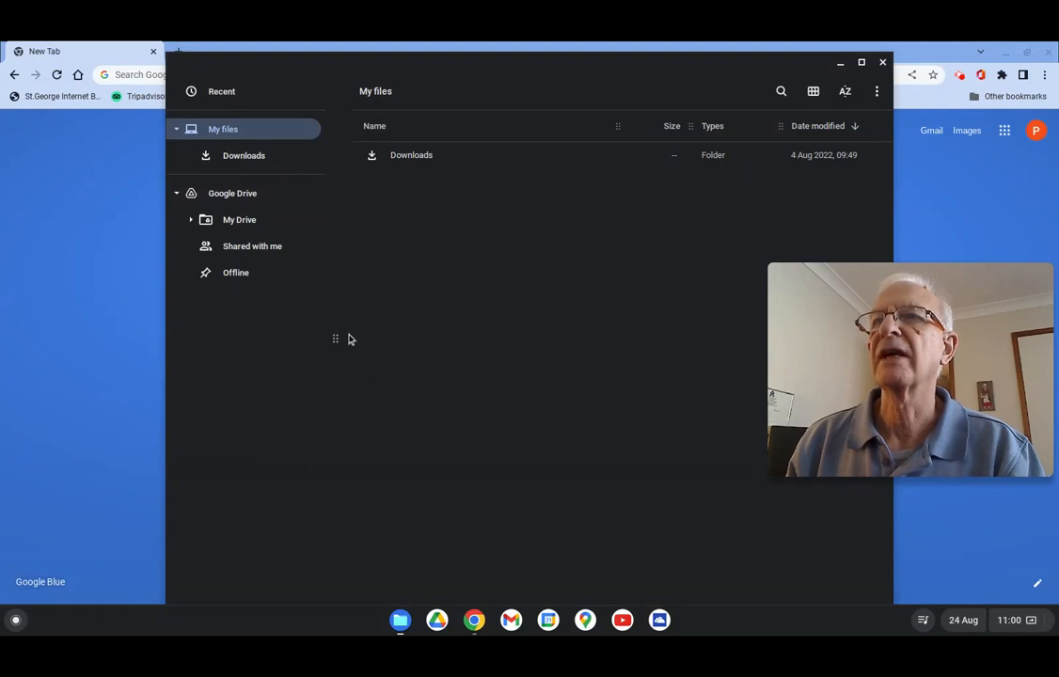
pyautogui.moveTo(331, 340)
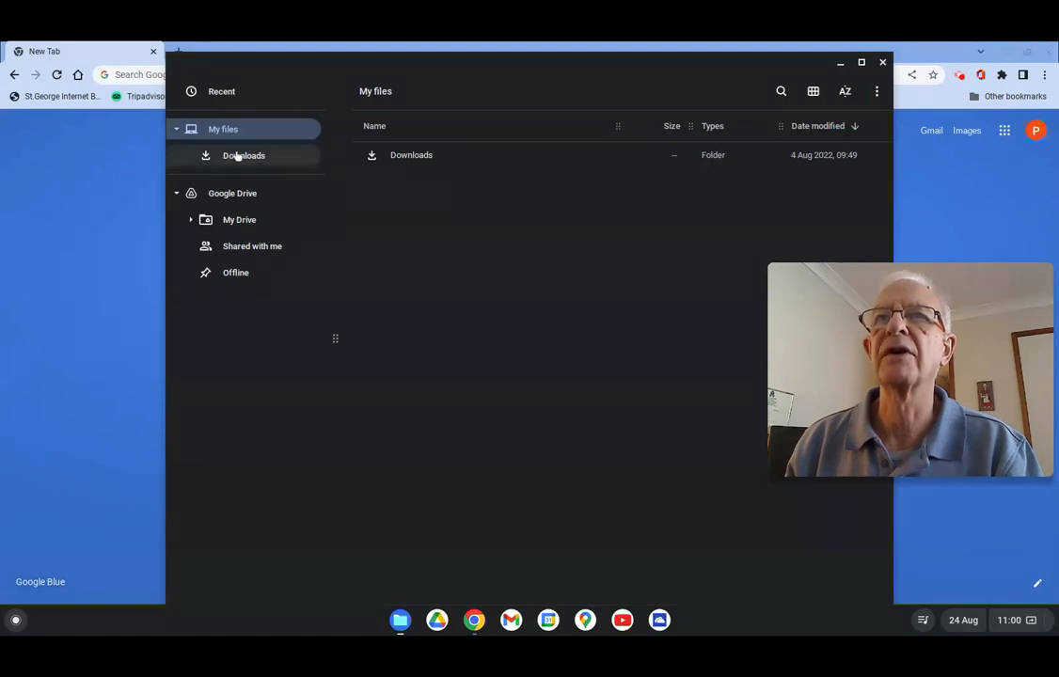
pyautogui.moveTo(216, 295)
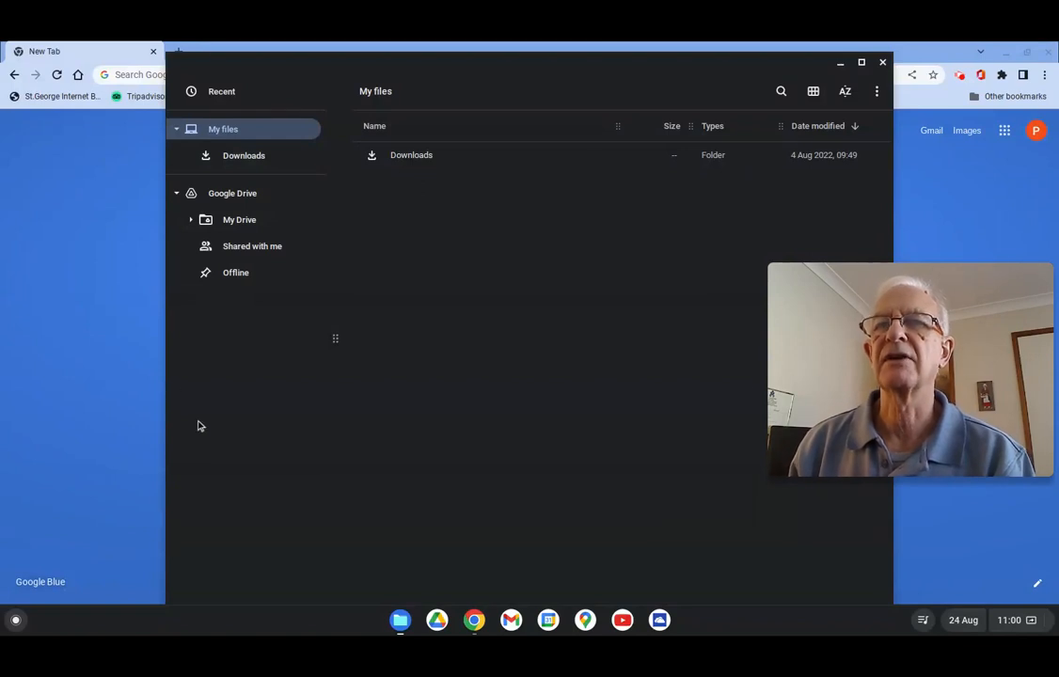
pyautogui.moveTo(211, 434)
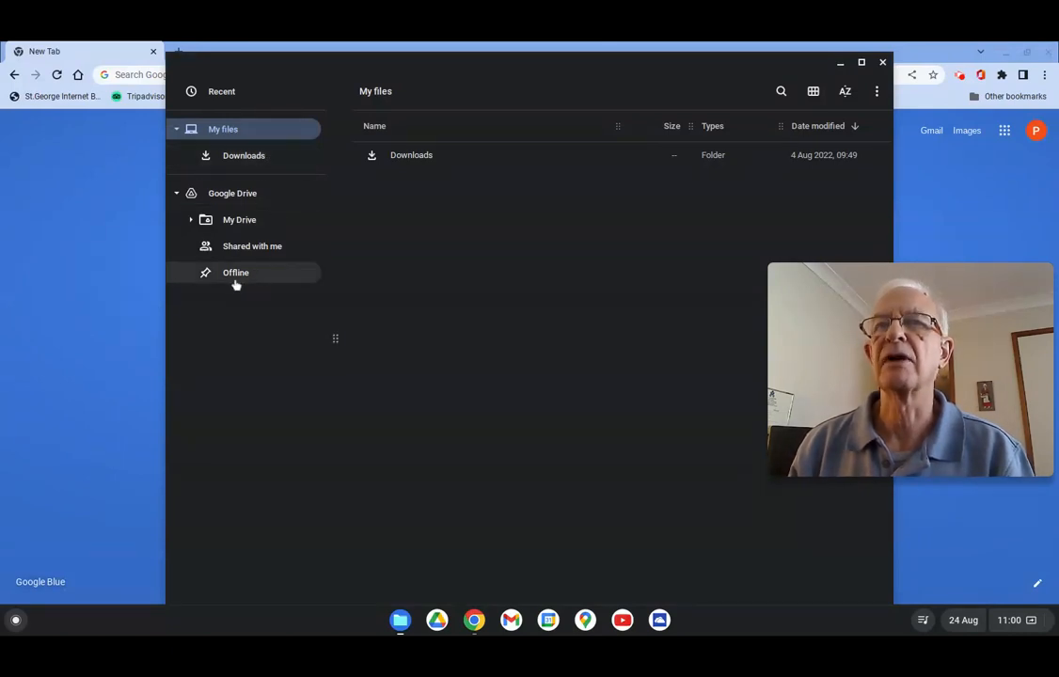
pyautogui.moveTo(252, 397)
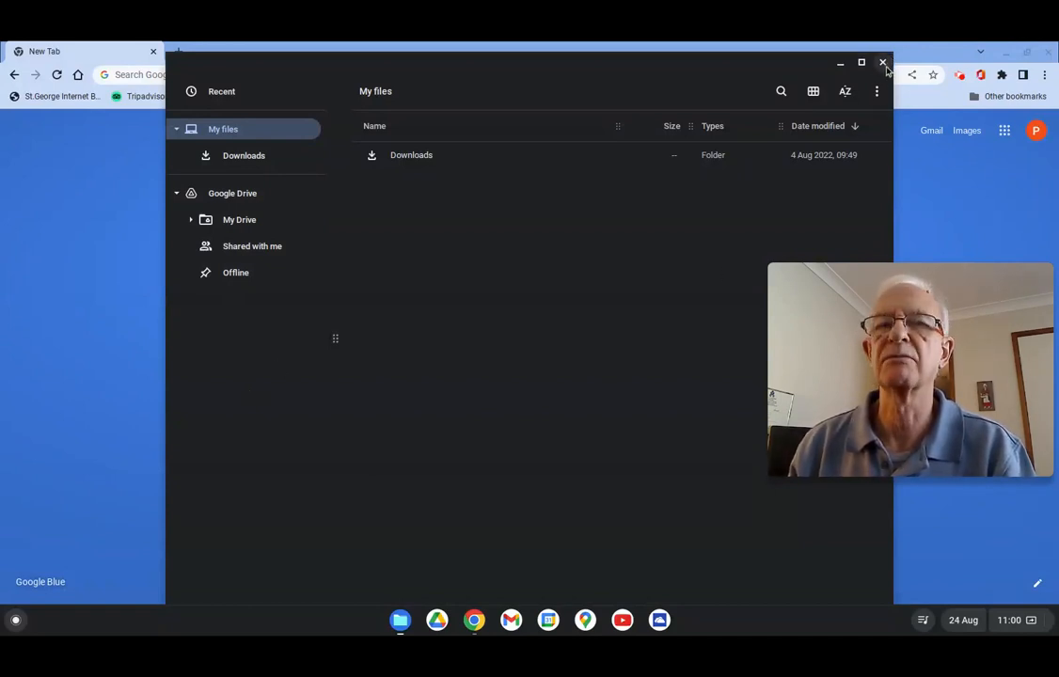
# Step: Close Files and show About Chrome OS in Settings with version 104.0.5112.105 (Official Build)
pyautogui.click(882, 64)
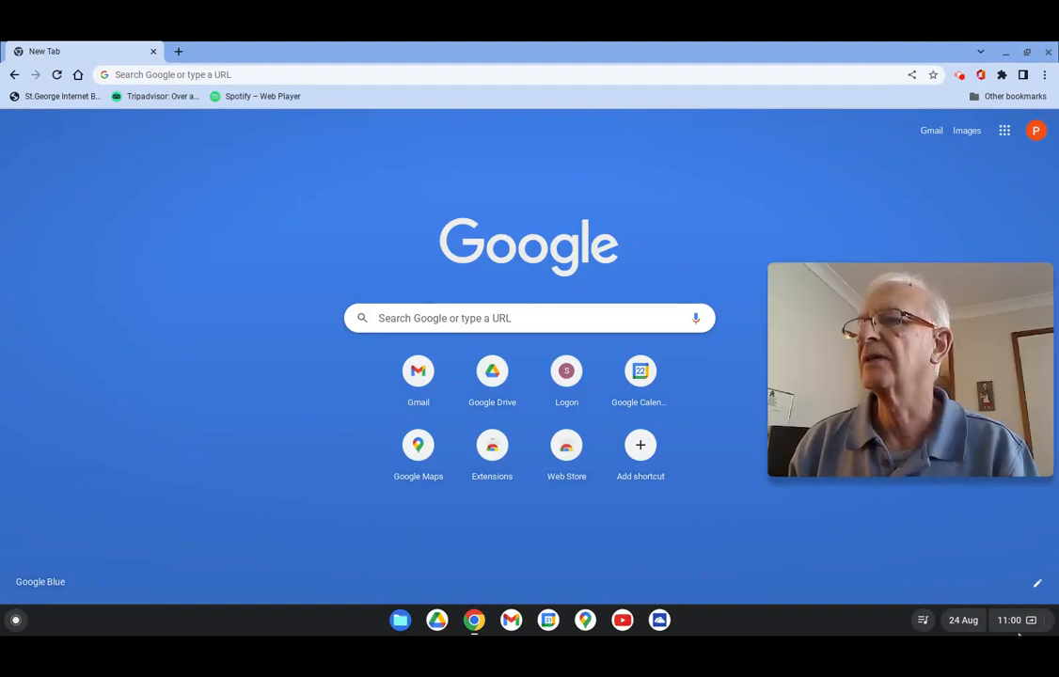
pyautogui.click(1008, 621)
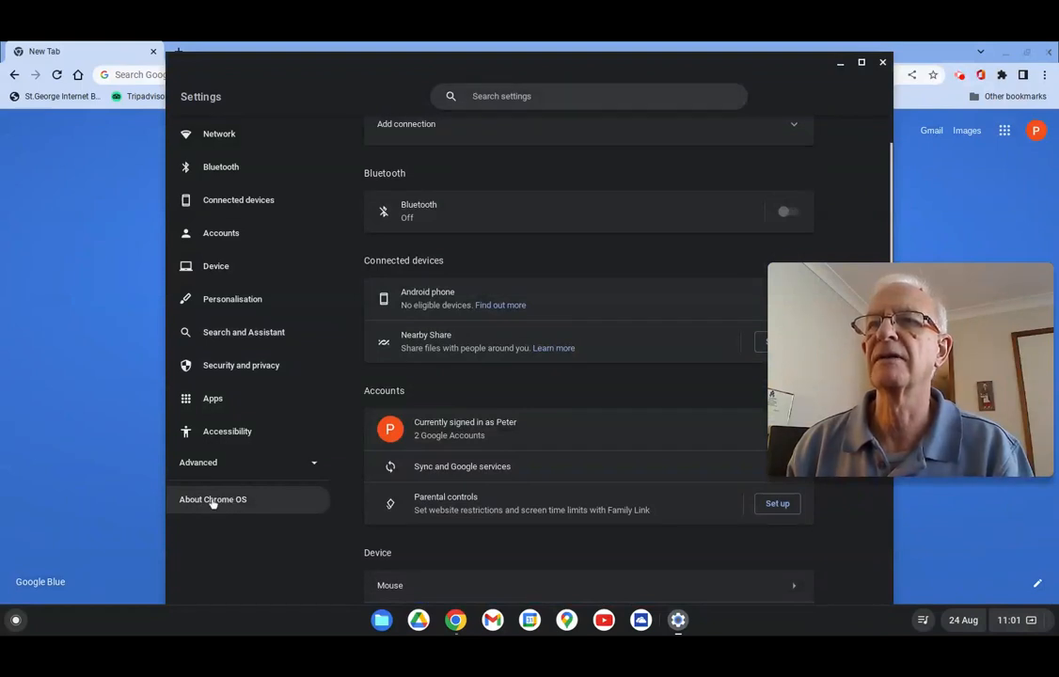
pyautogui.click(212, 500)
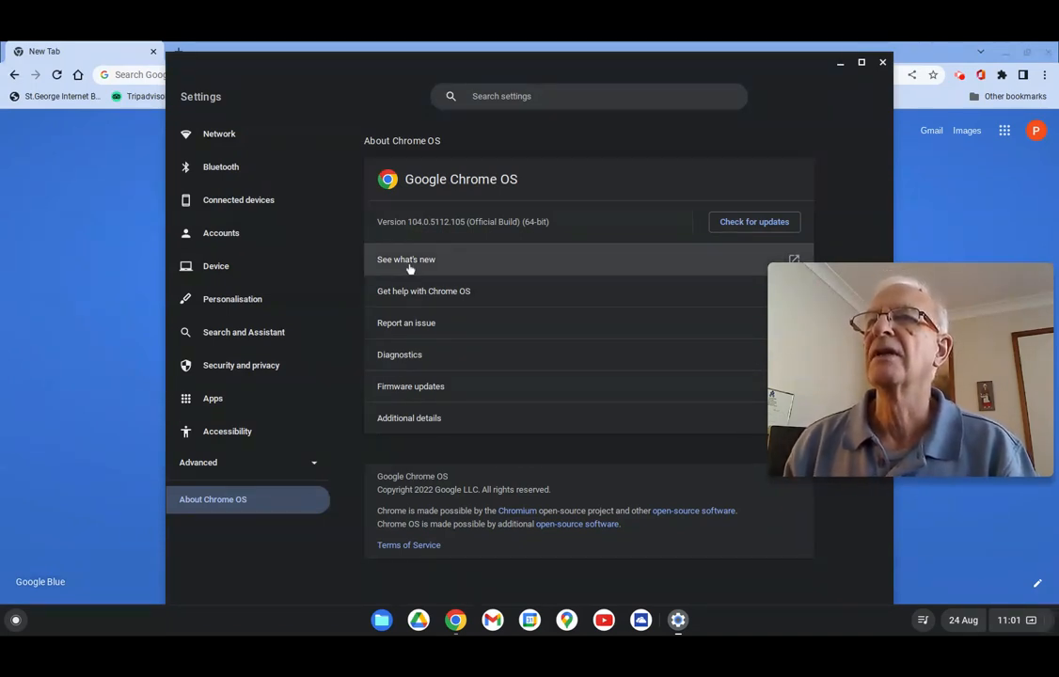
pyautogui.moveTo(474, 334)
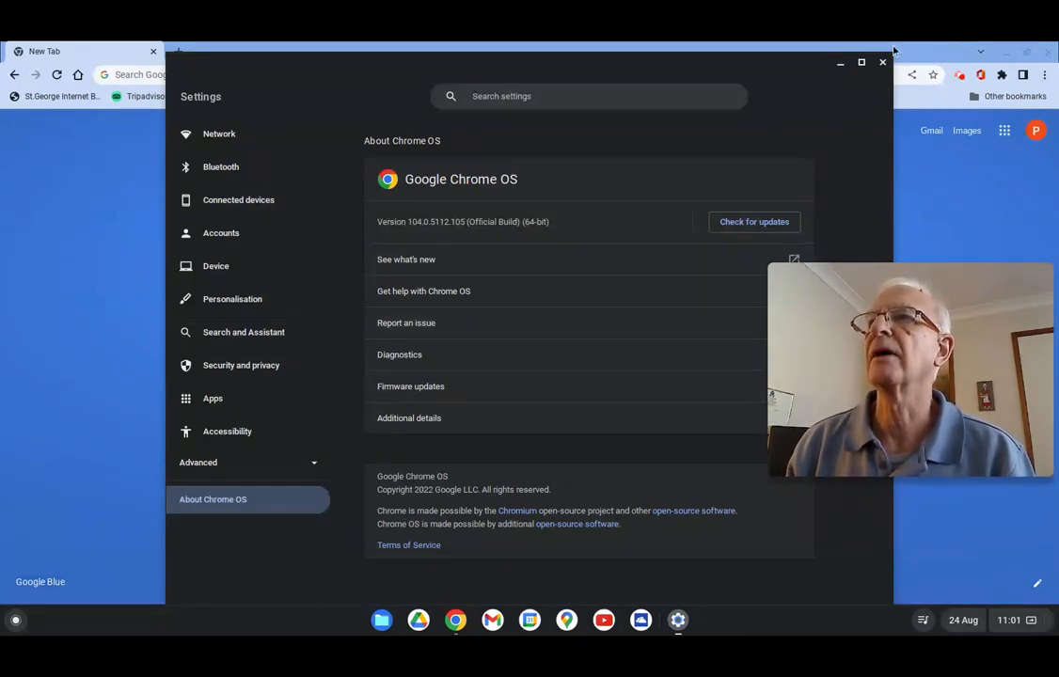
# Step: Close the Settings window, leaving Chrome's new tab page with its shortcuts
pyautogui.click(880, 62)
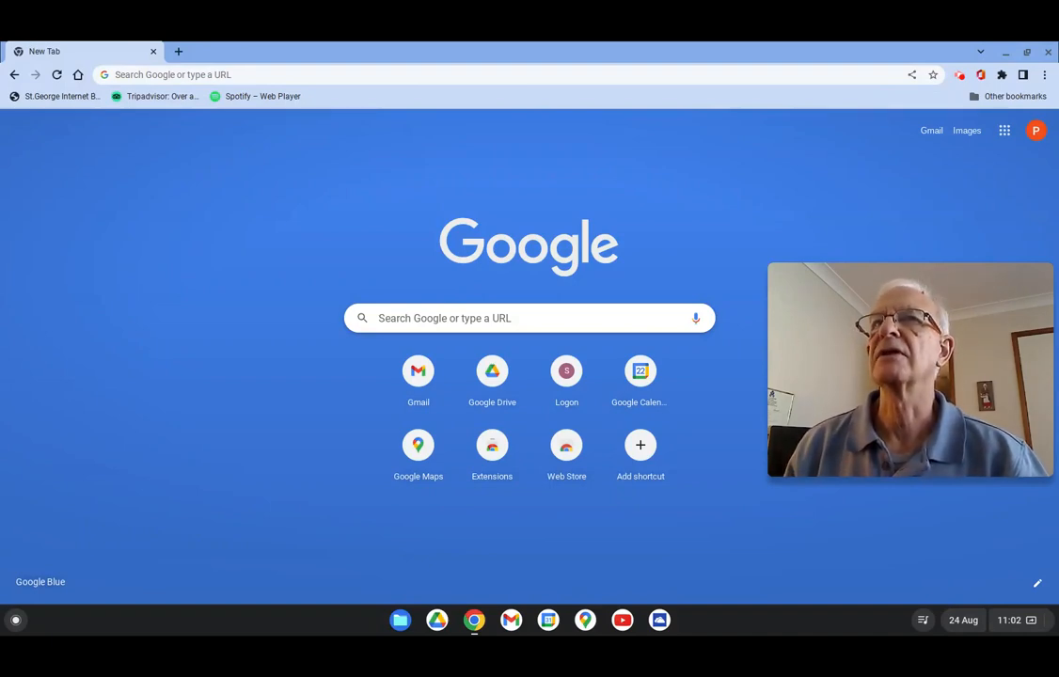
pyautogui.moveTo(681, 135)
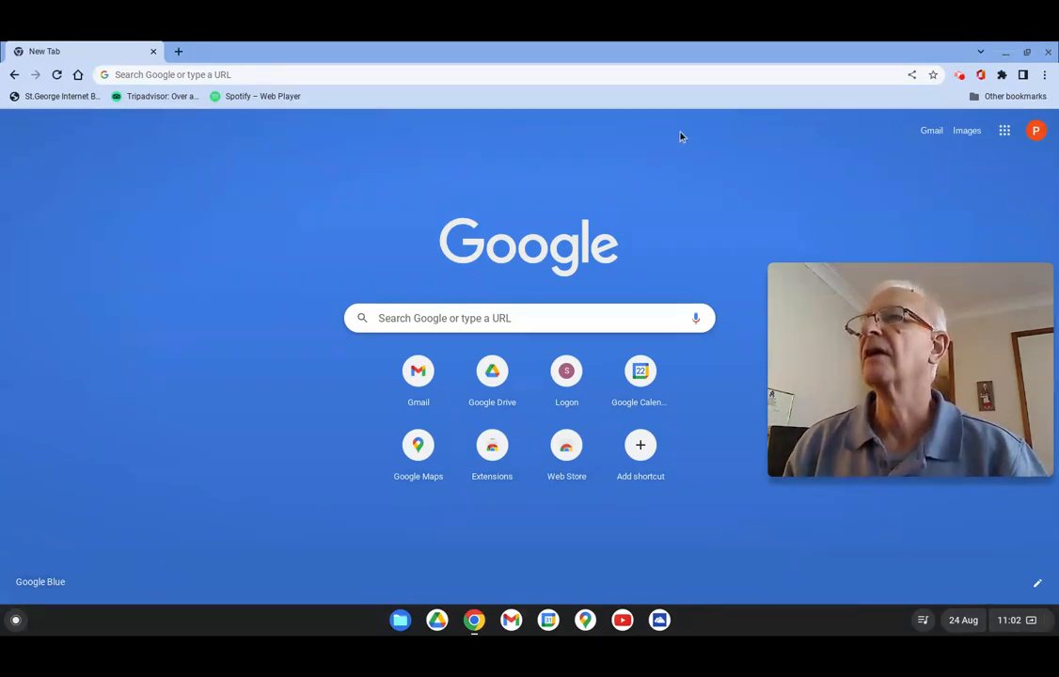